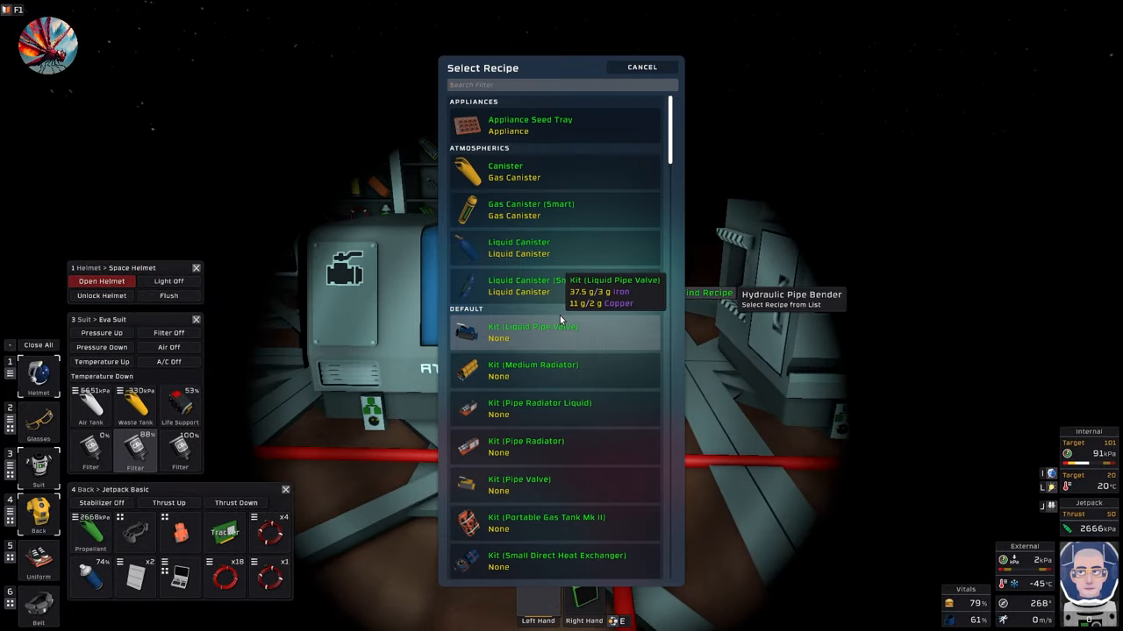
Filter the pipe bender's recipe list with 'pre' before cancelling the dialog.
text(pre)
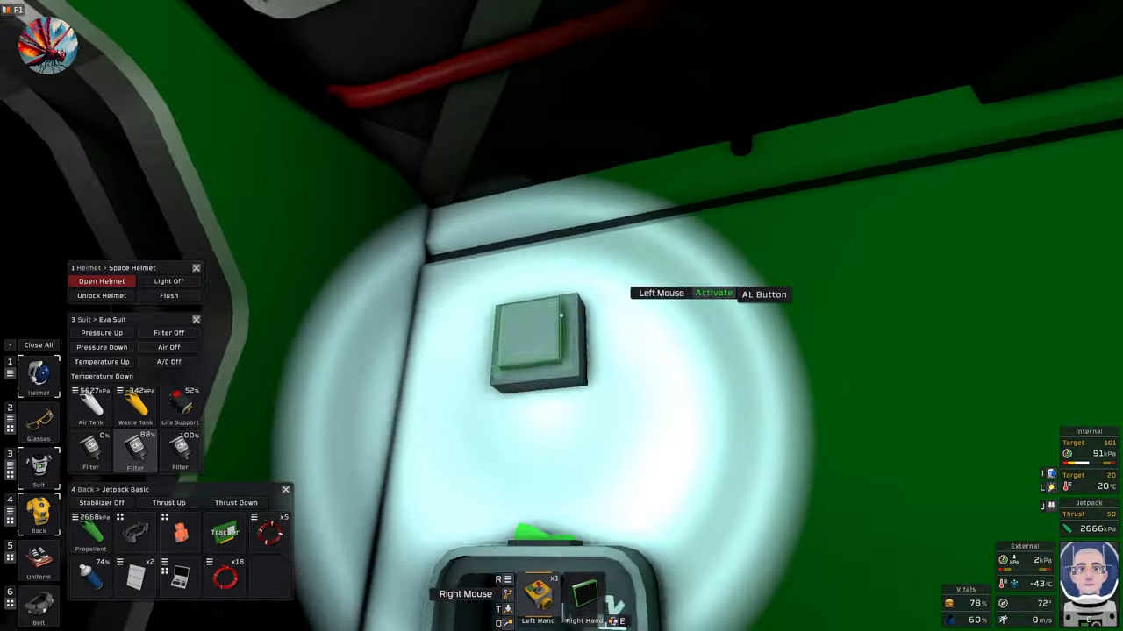
Activate the AL button on the green wall.
click(537, 342)
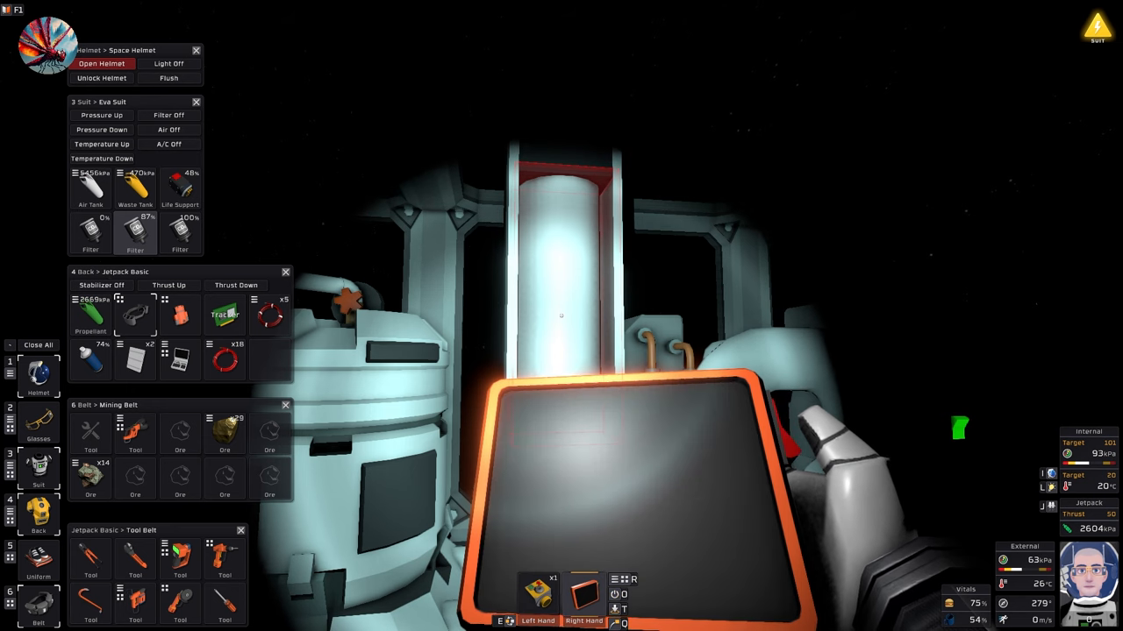
click(91, 433)
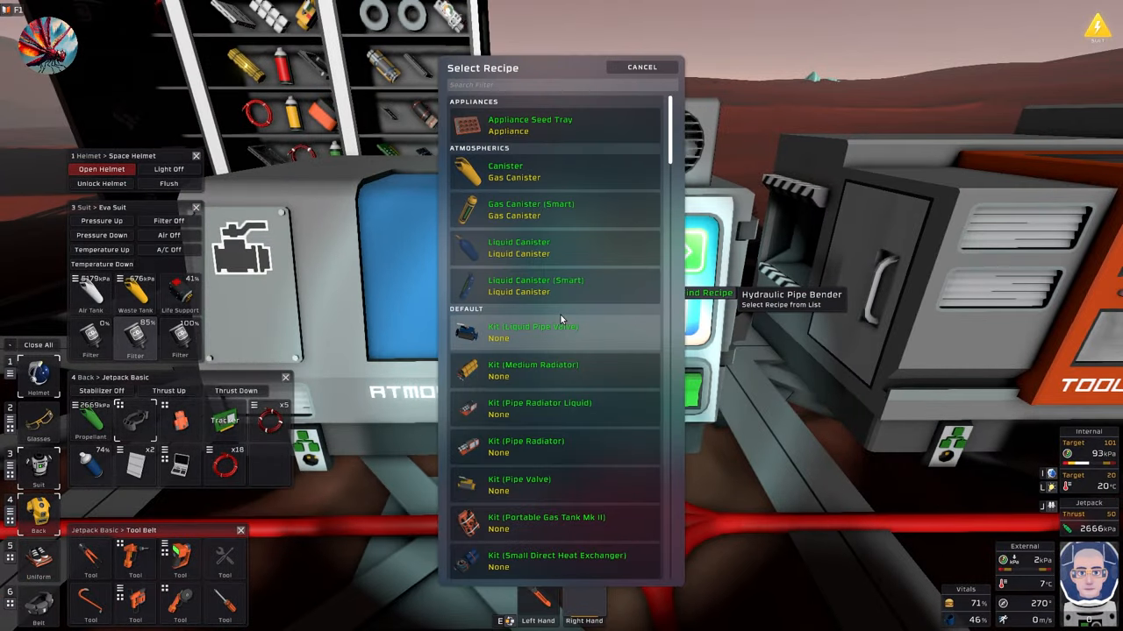
Filter the pipe bender's recipe list with 'pip' before cancelling the dialog.
text(pip)
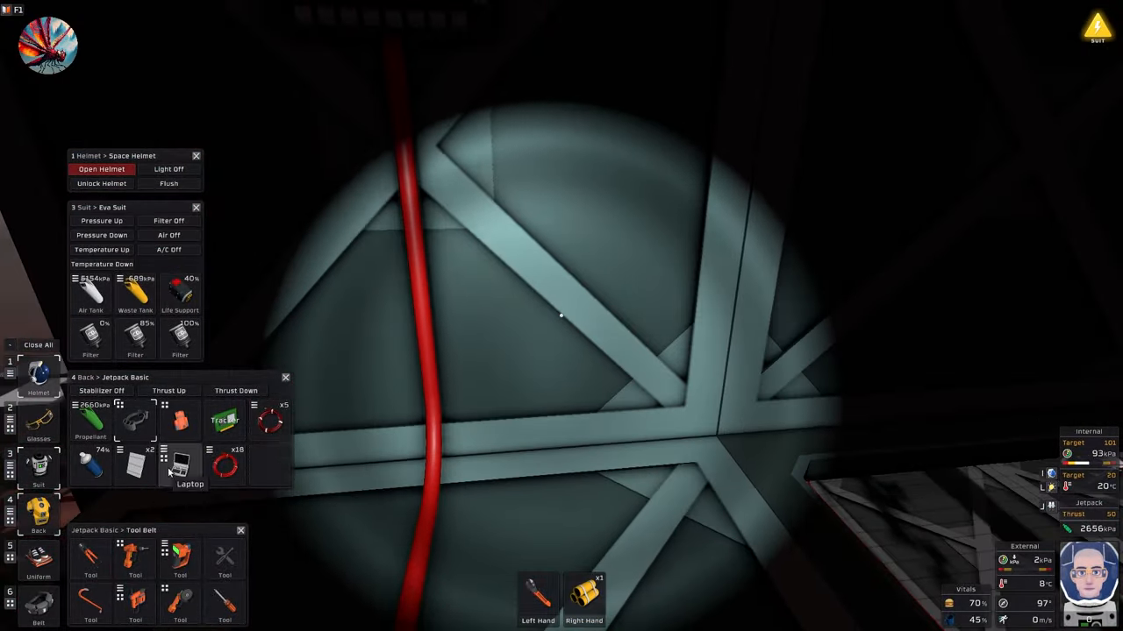
Take the laptop from the belt and bring up its integrated circuit editor.
click(179, 465)
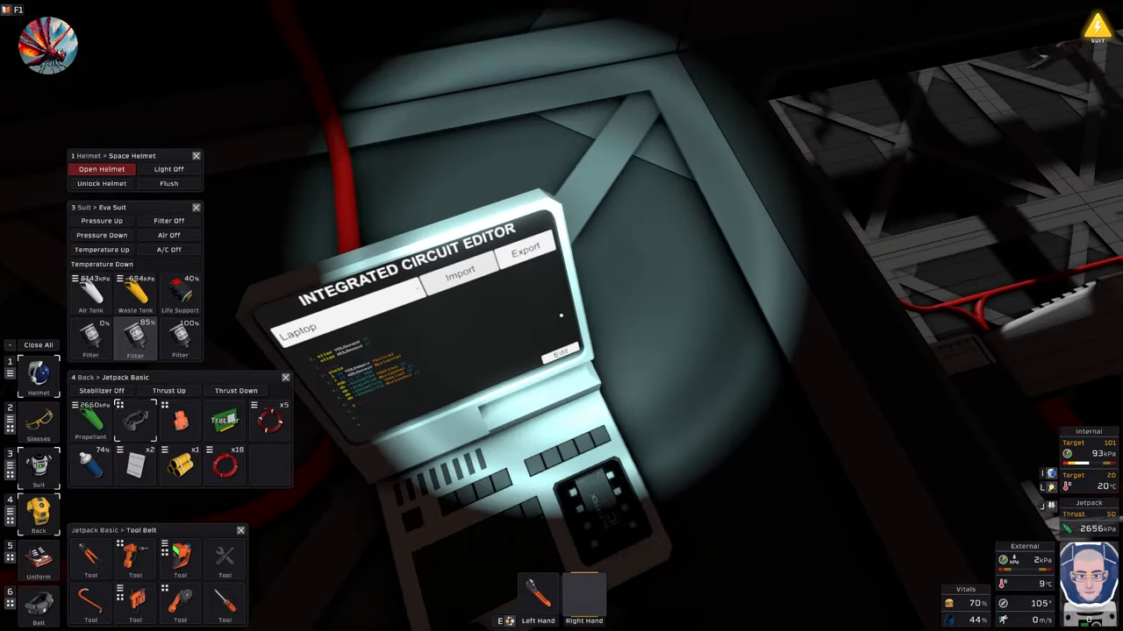
click(558, 353)
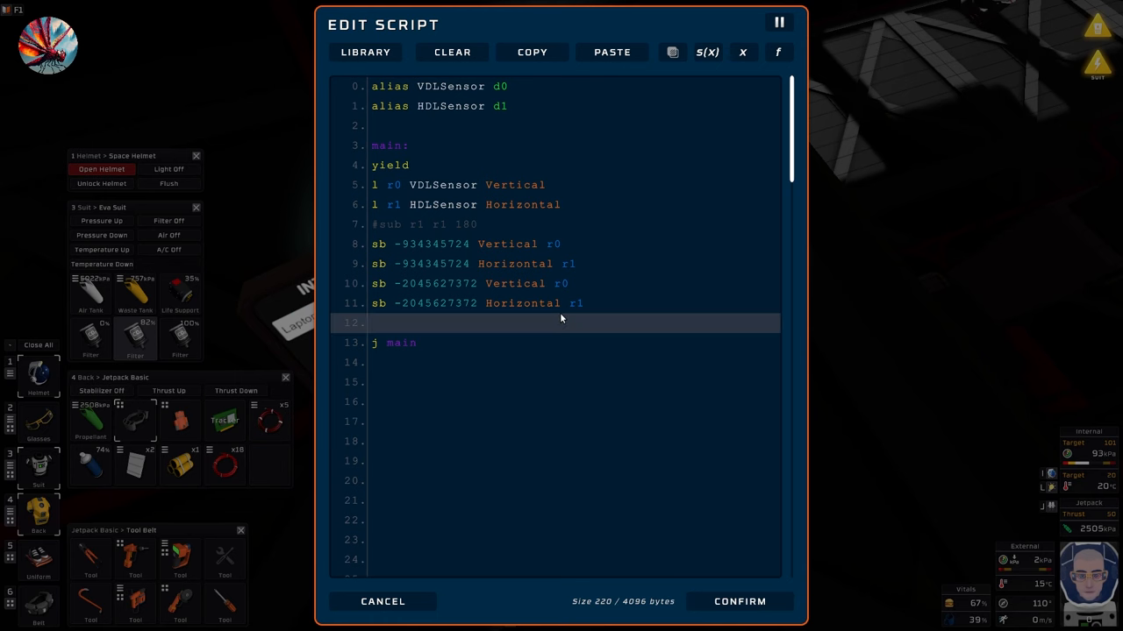
Rewrite the r1 load line to read VDLSensor Horizontal, commenting out the HDLSensor alias.
click(397, 225)
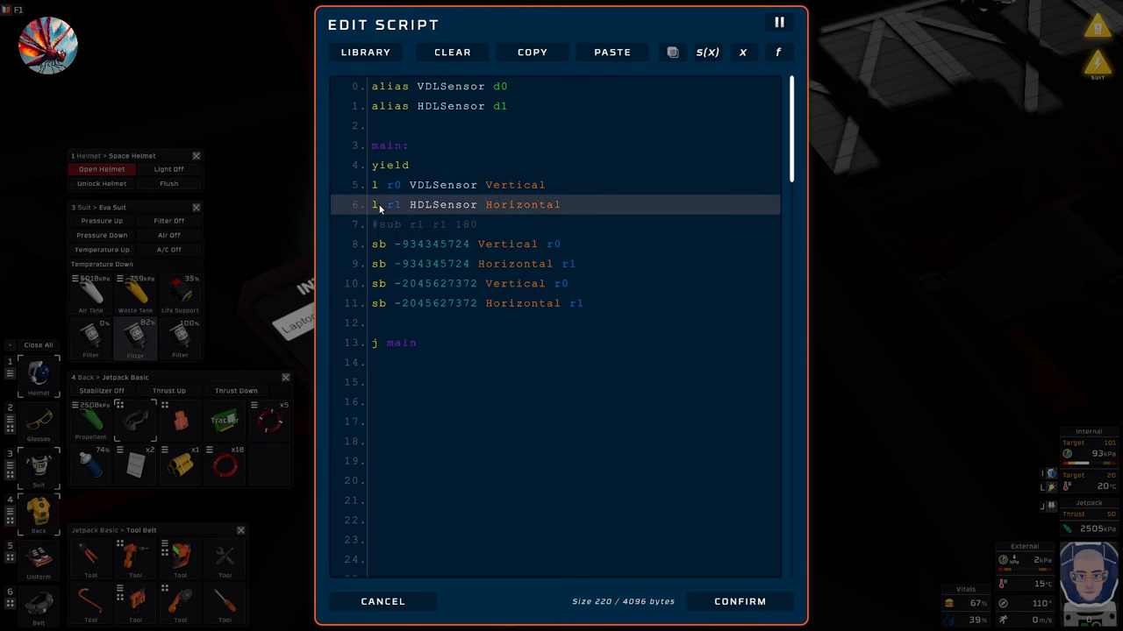
click(438, 225)
text(#)
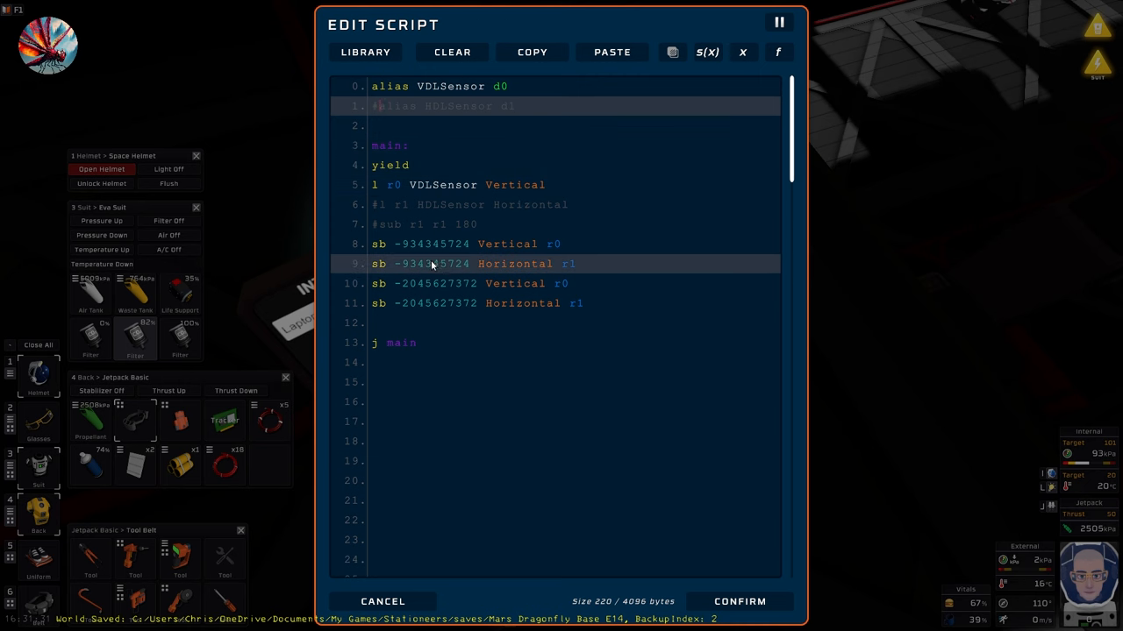
click(558, 184)
text(l r1)
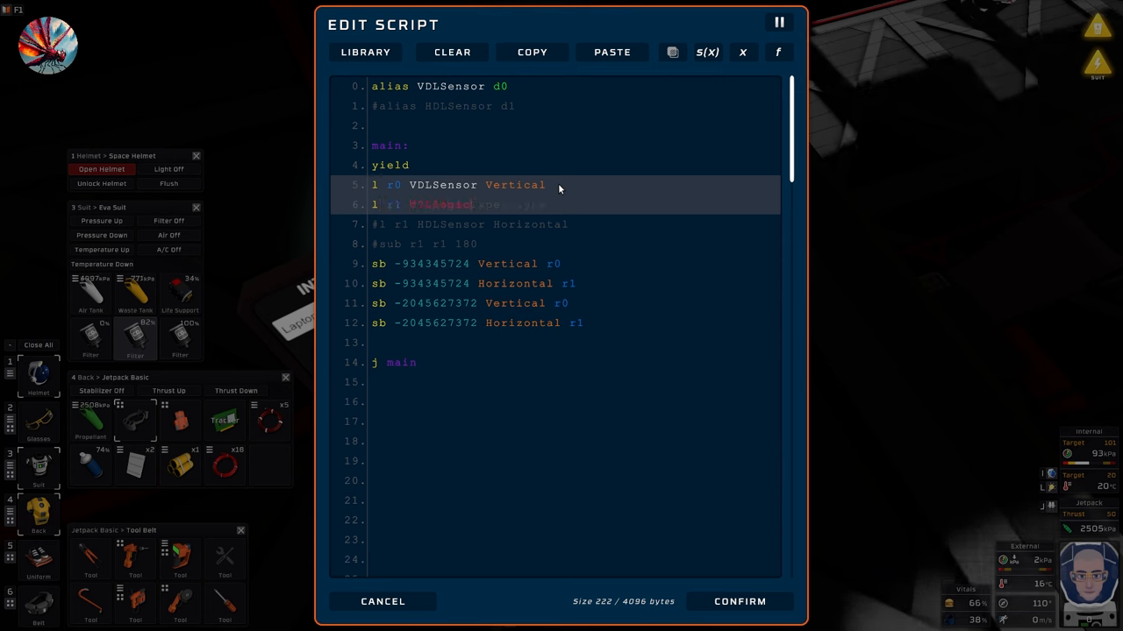
text(VDLSensor Horizontal)
text(add r1 r1 90)
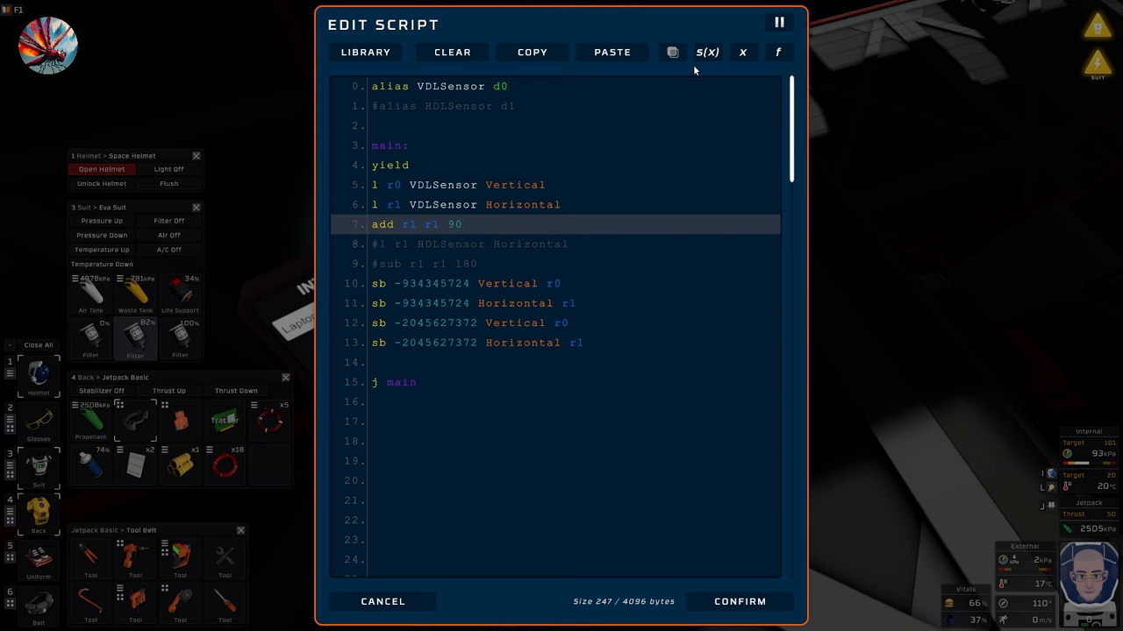
click(407, 211)
text(#)
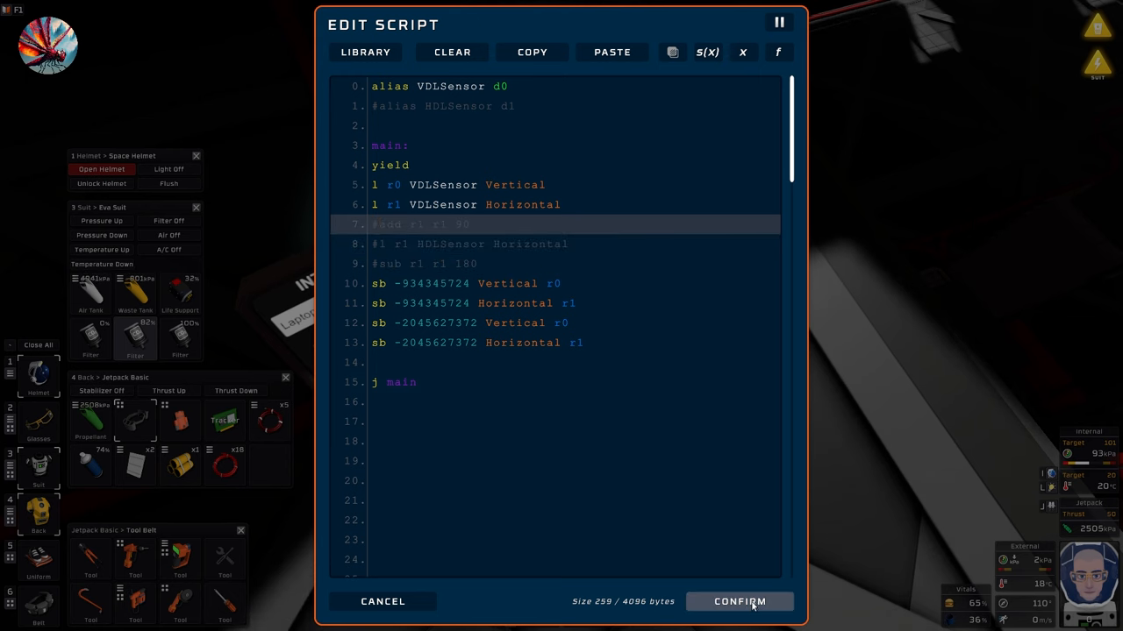
Confirm the edited solar-tracking script, closing the editor.
click(741, 602)
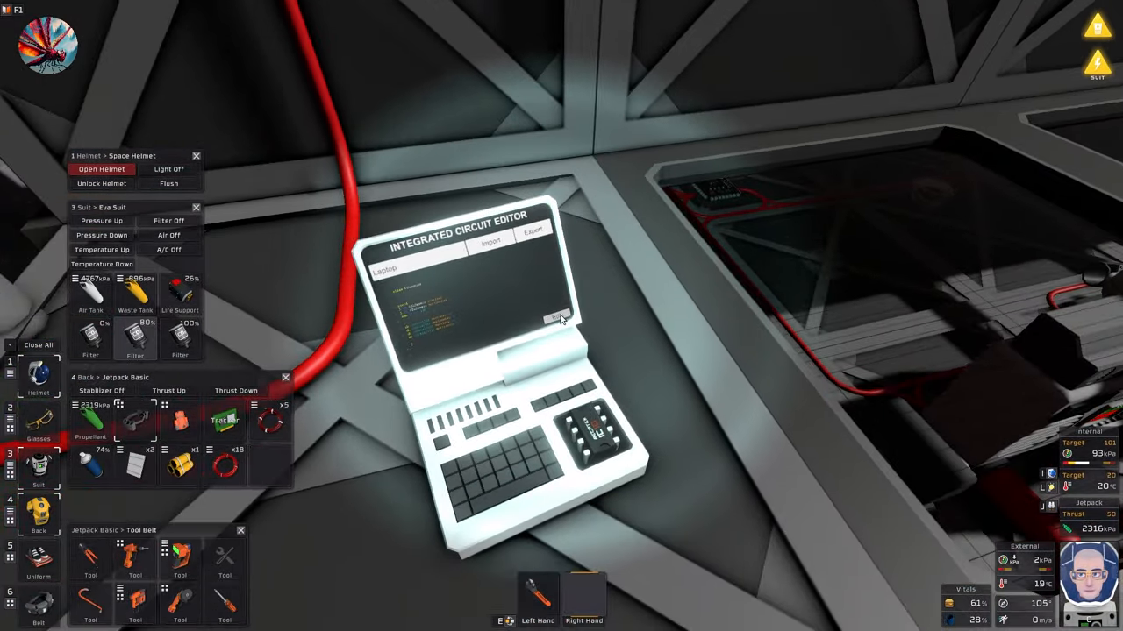
Re-enable the HDLSensor d1 alias, load r1 from HDLSensor Horizontal, and confirm the script.
click(558, 318)
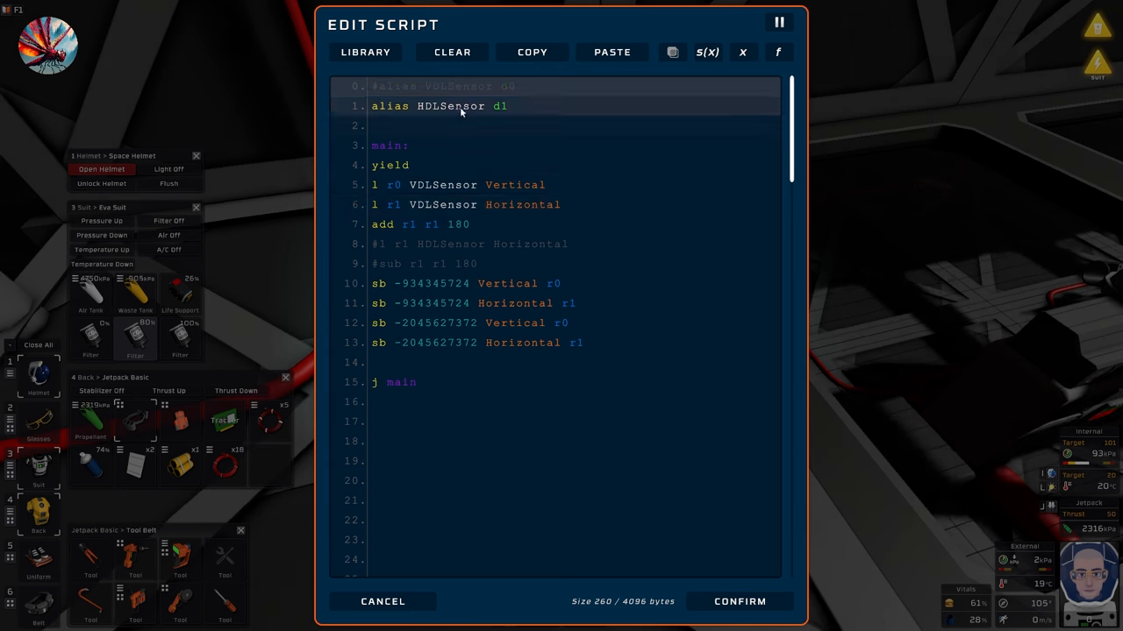
double_click(449, 107)
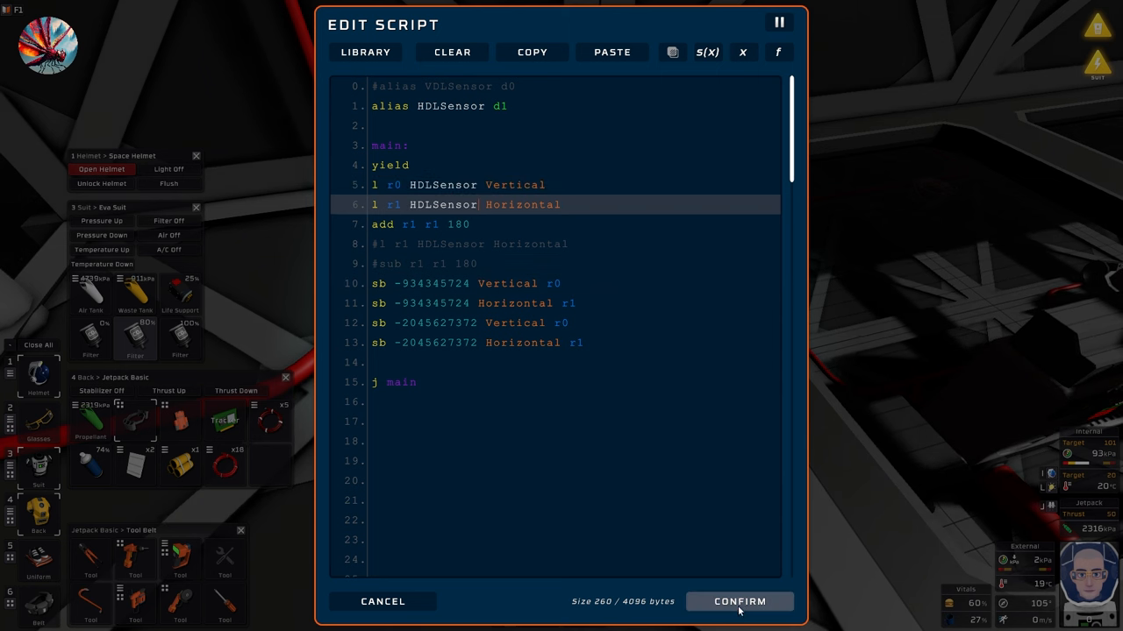
click(738, 600)
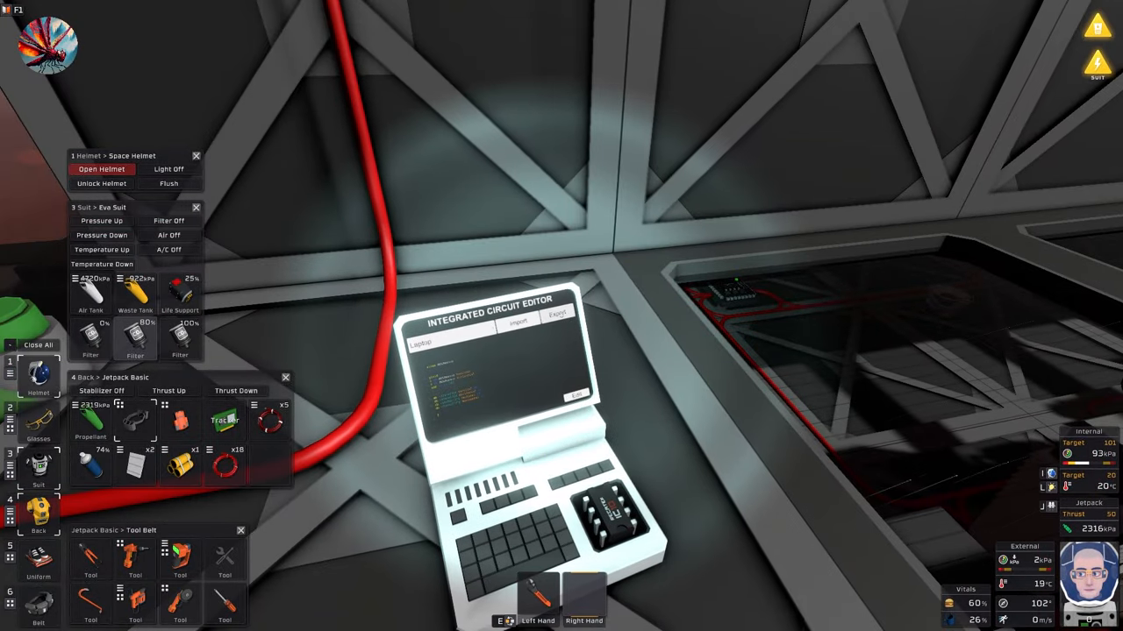
click(575, 397)
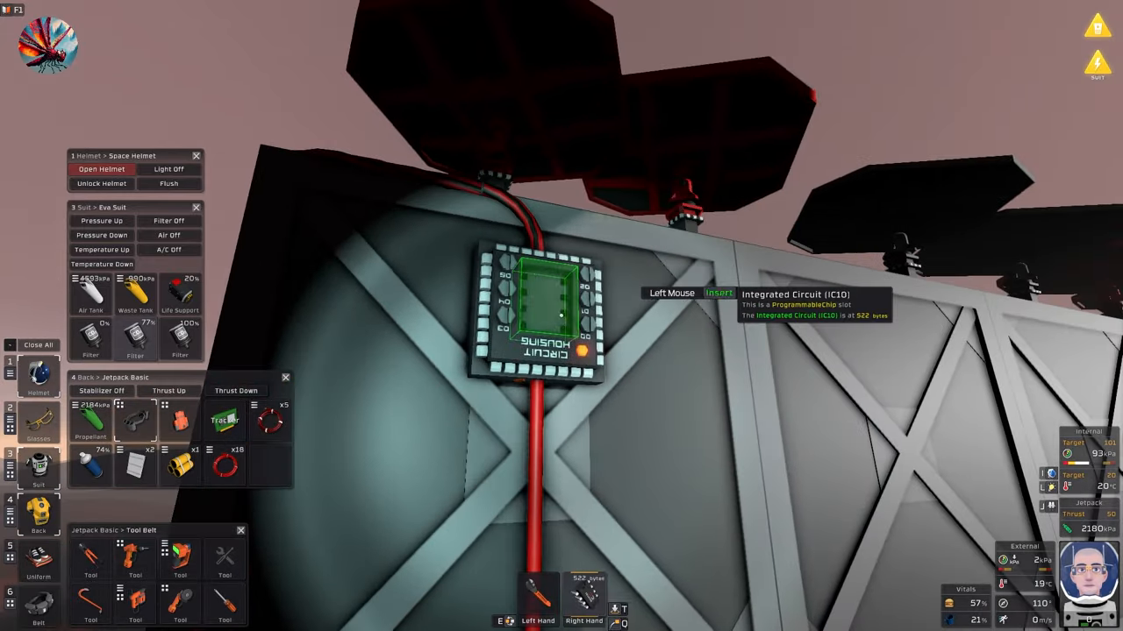
Change the sub line to subtract 180 from the vertical register instead of 90.
click(547, 302)
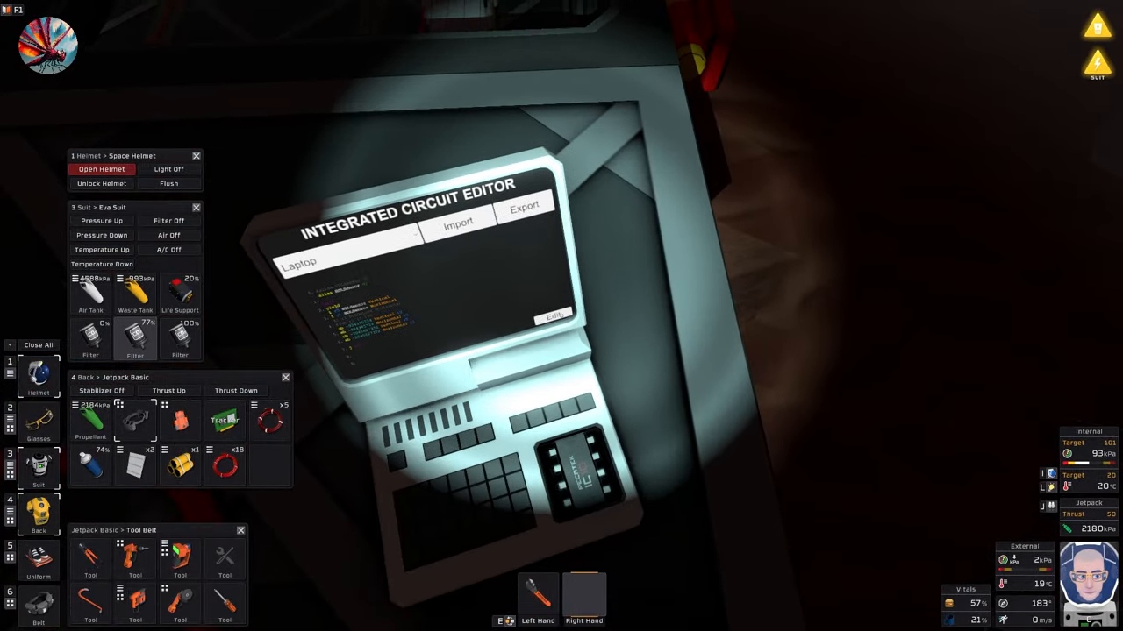
click(552, 312)
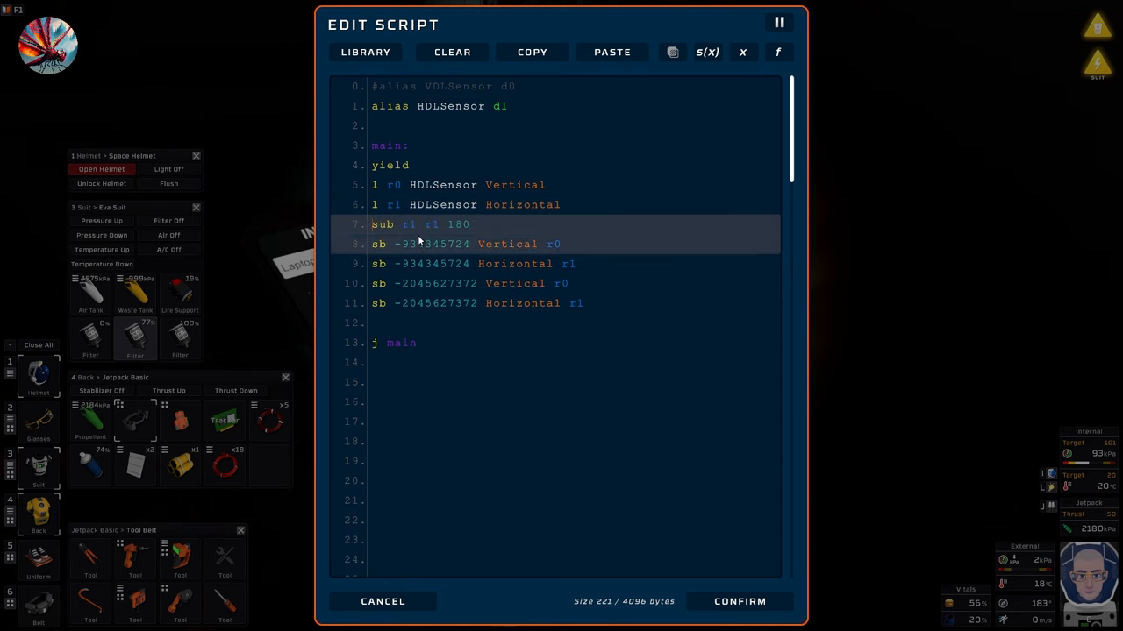
click(419, 225)
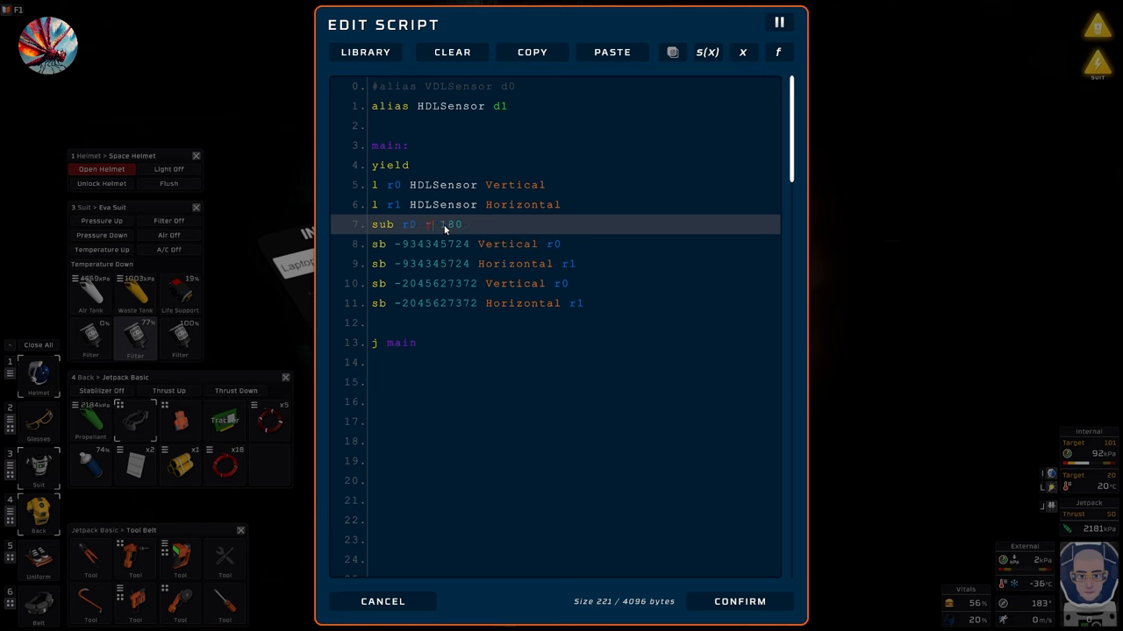
text(0 180)
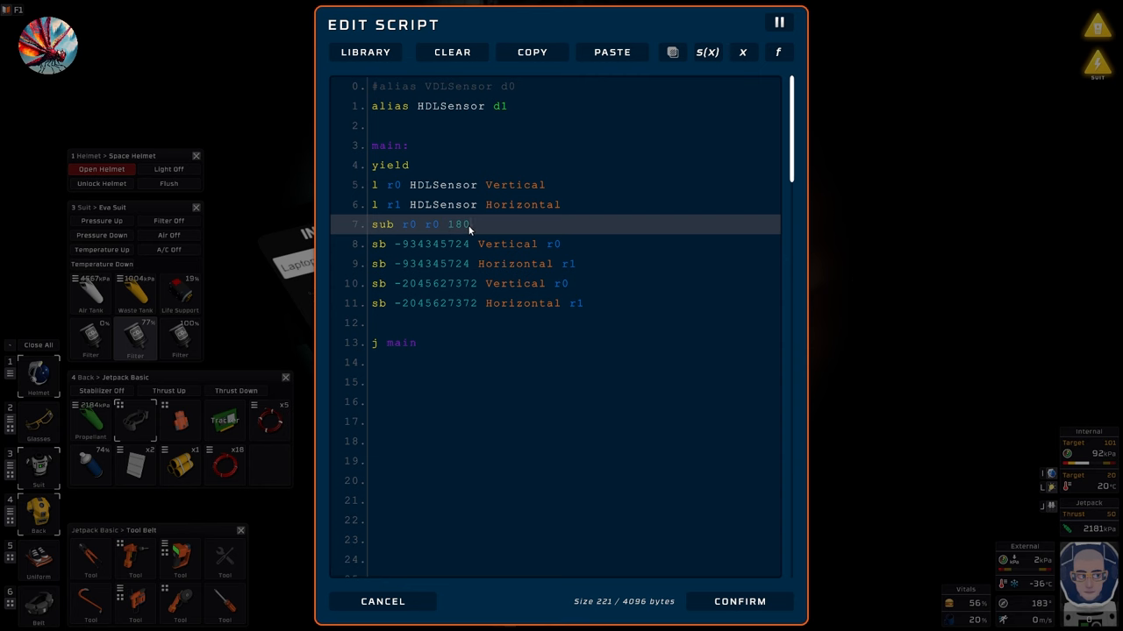
text(90)
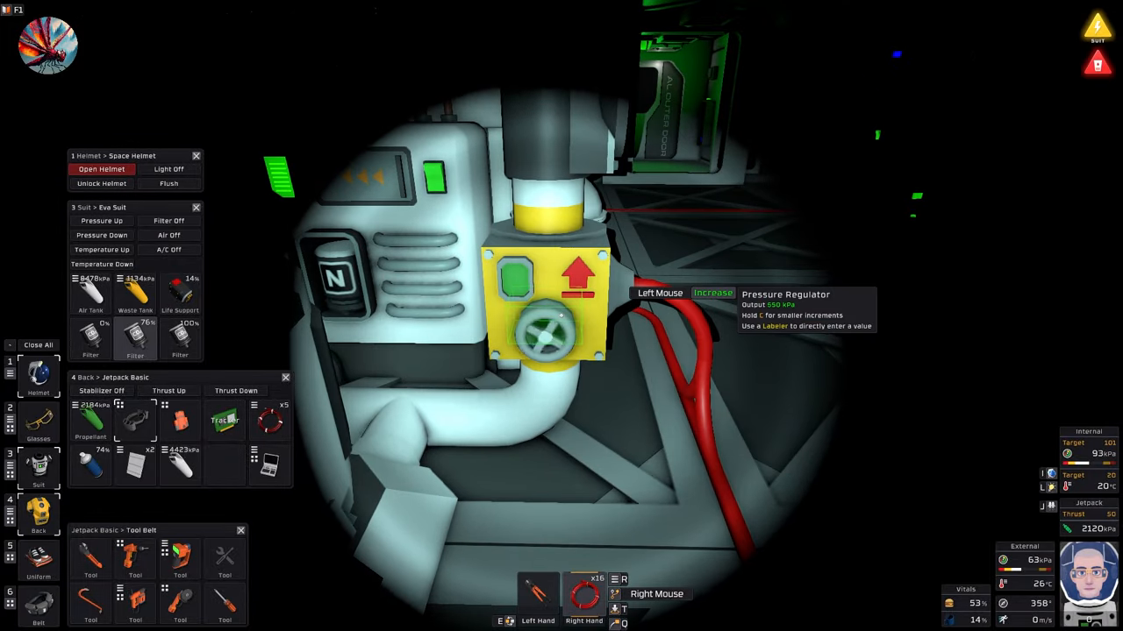
Enter 8000 as the pressure regulator's output setting with the Labeller and confirm it.
click(577, 279)
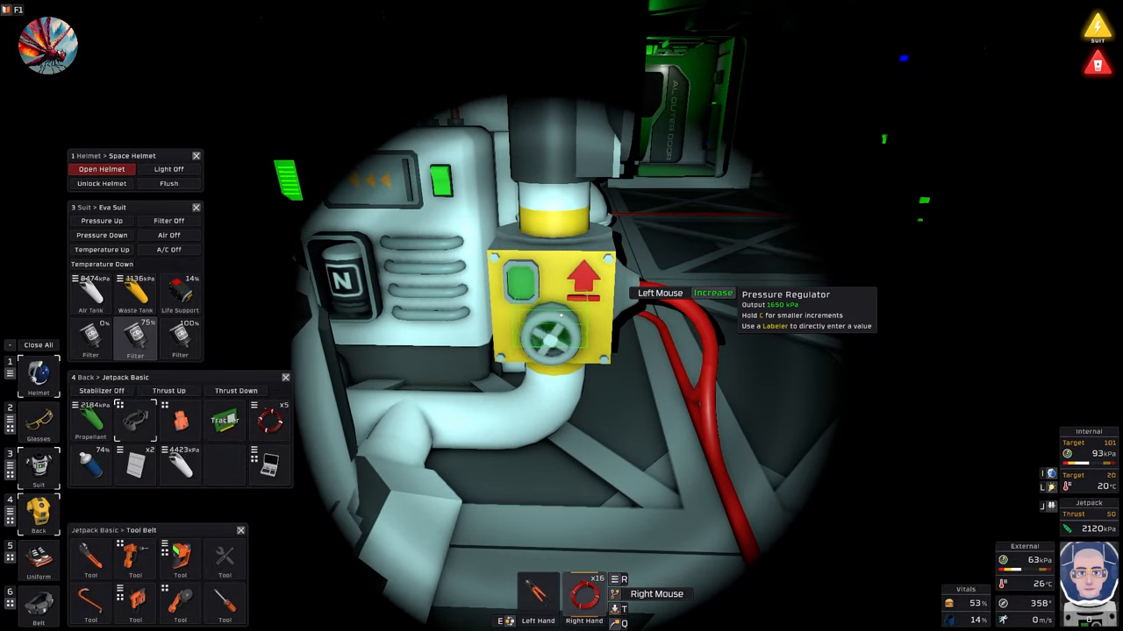
click(558, 336)
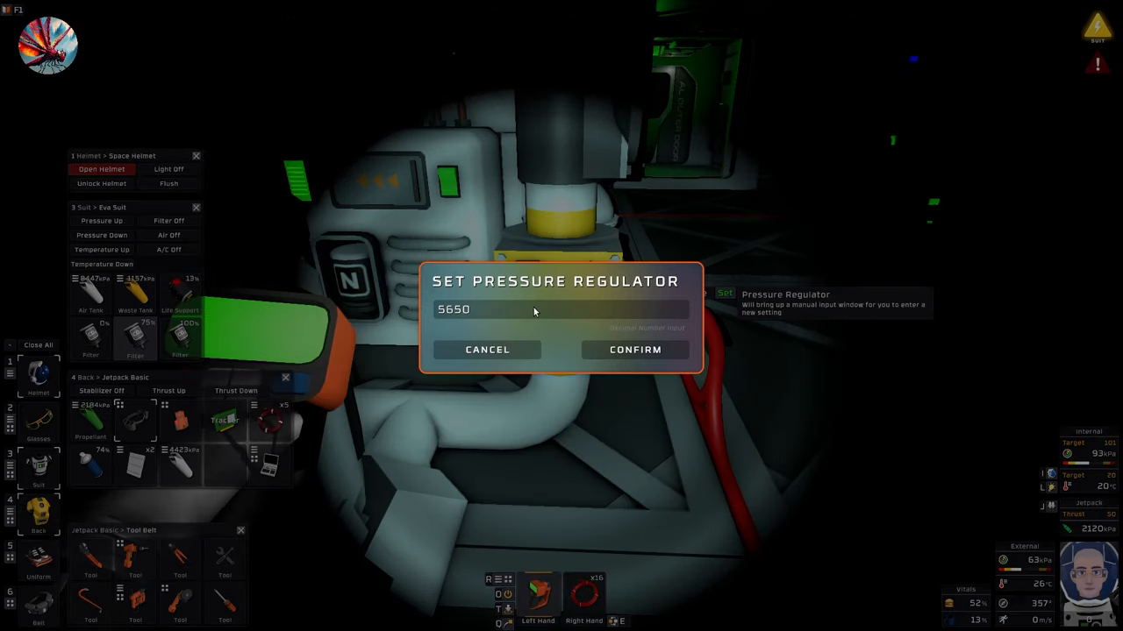
text(822)
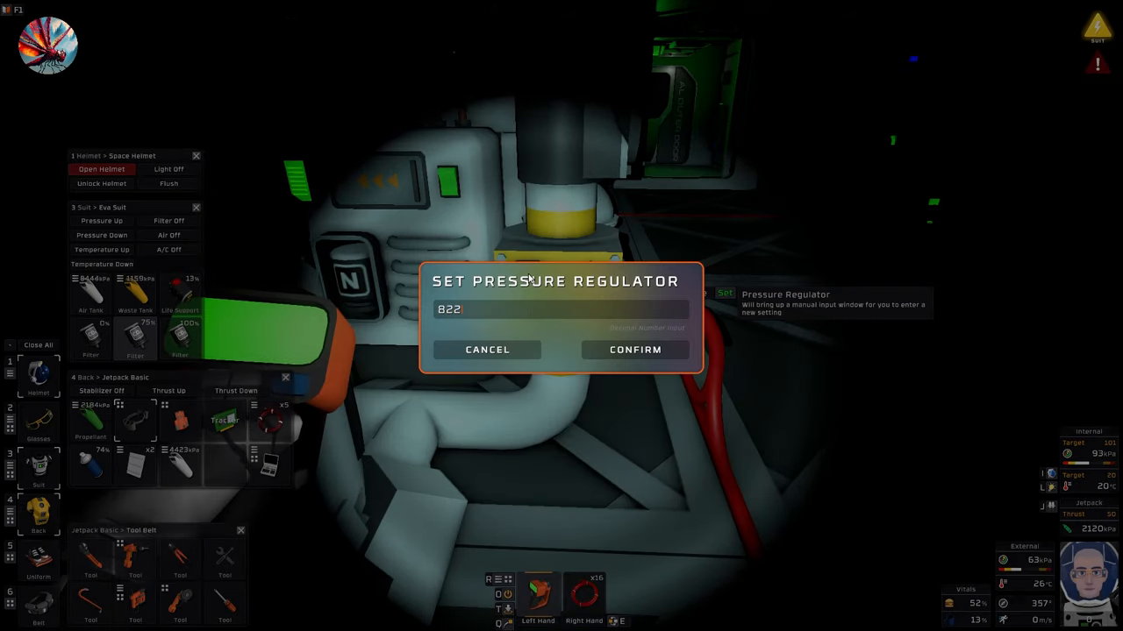
text(8000)
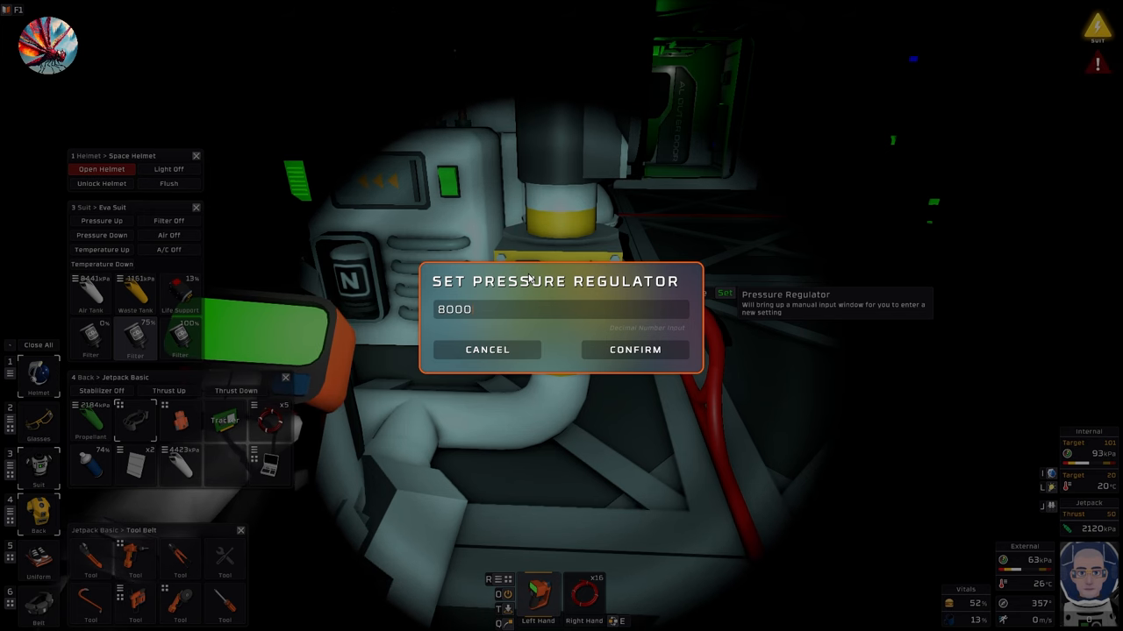
click(635, 349)
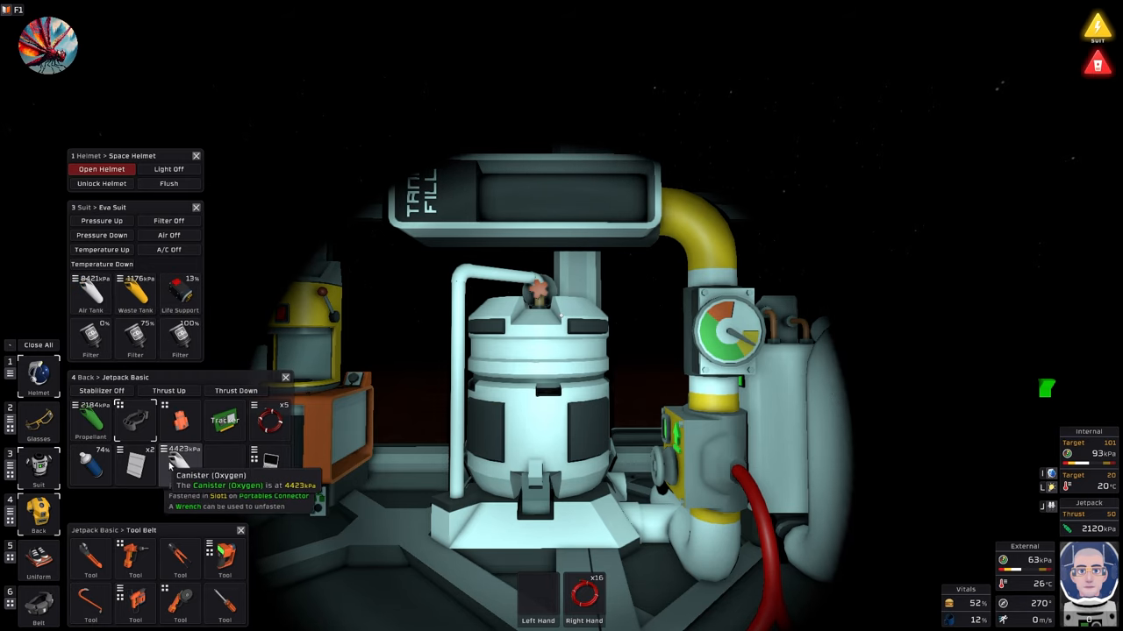
mouse_move(529, 196)
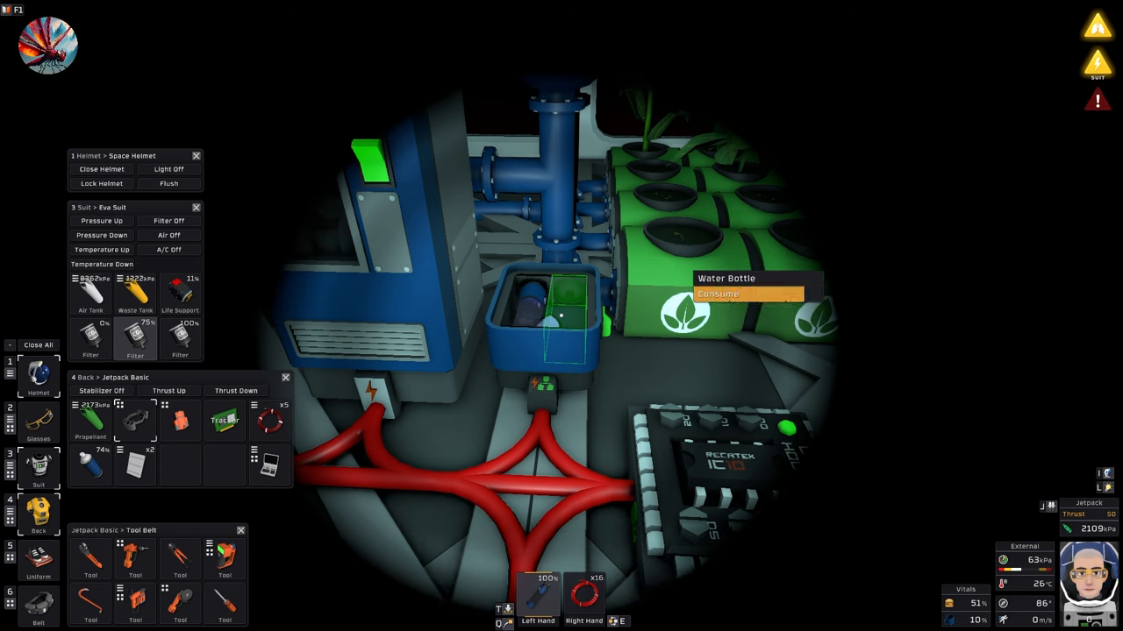
Drink from the water bottle and eat the tomato soup to refill thirst and hunger.
click(717, 294)
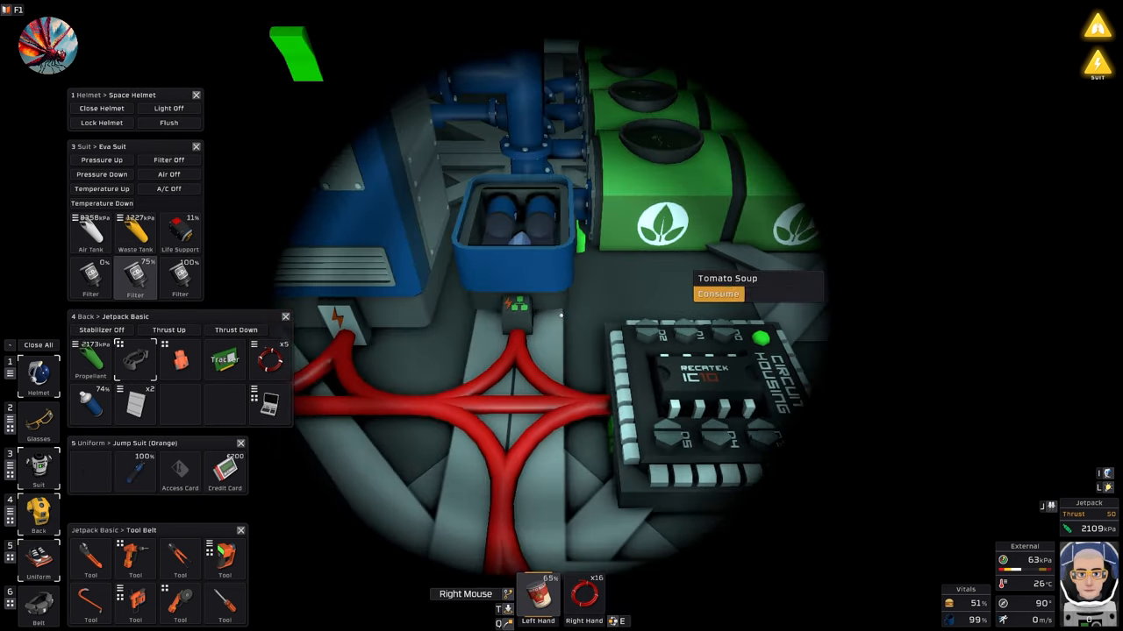
click(719, 295)
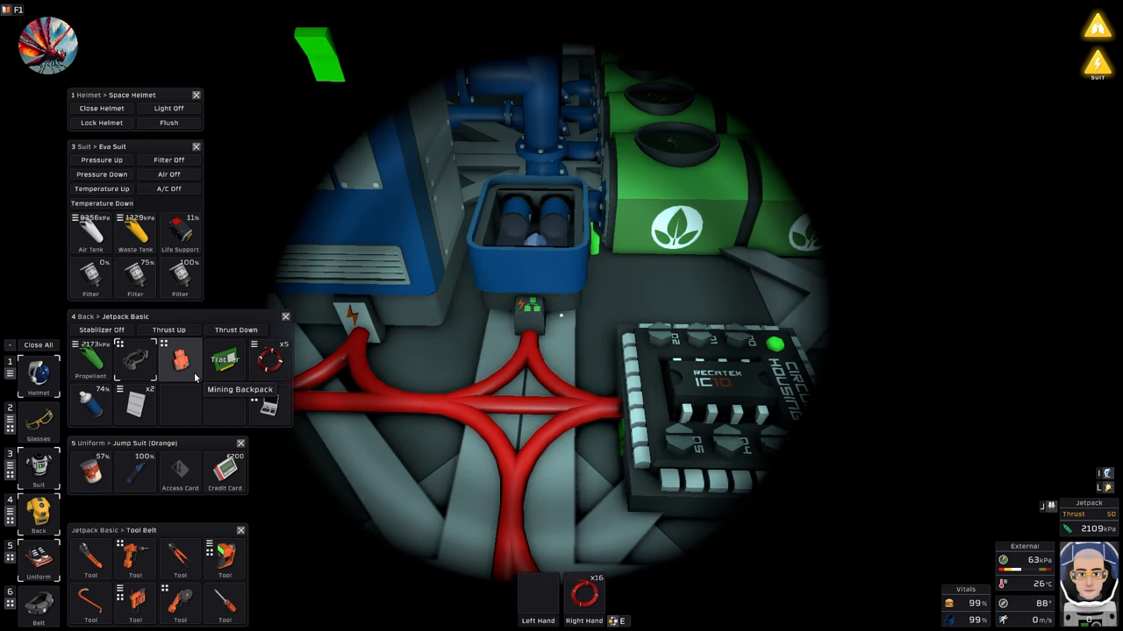
click(102, 109)
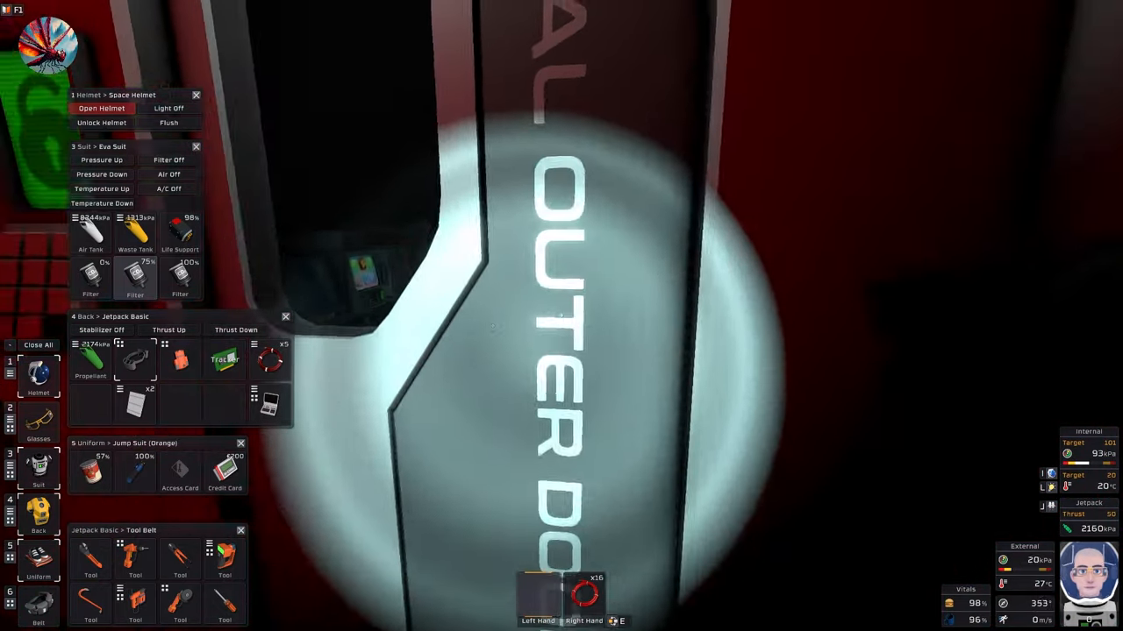
mouse_move(562, 315)
text(v)
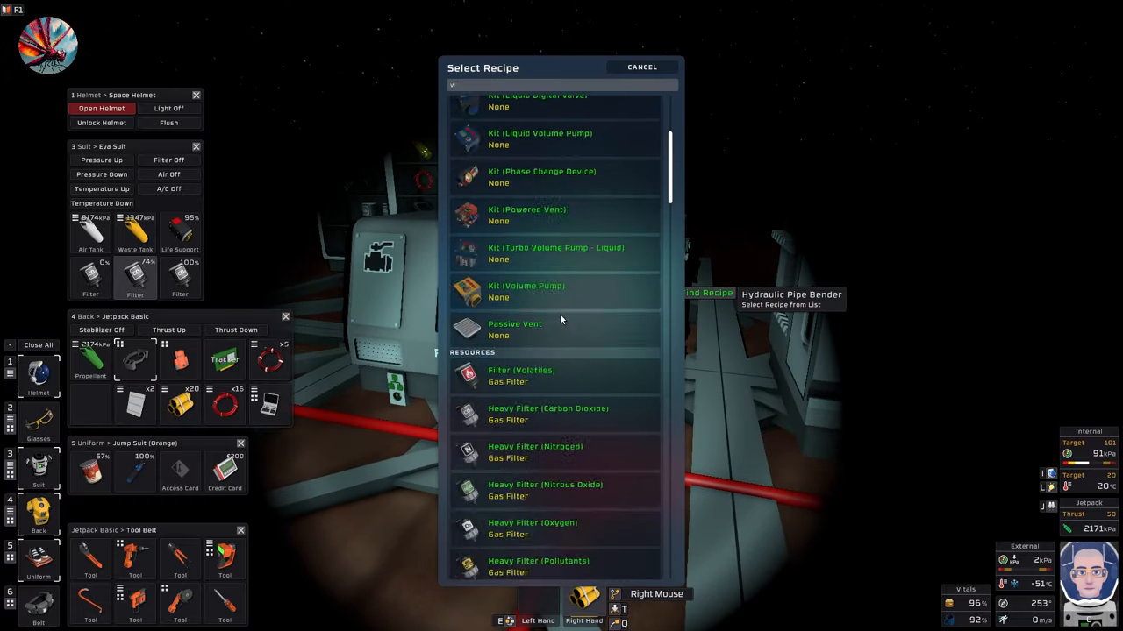
Pick a kit recipe from the hydraulic pipe bender's Select Recipe list.
click(515, 330)
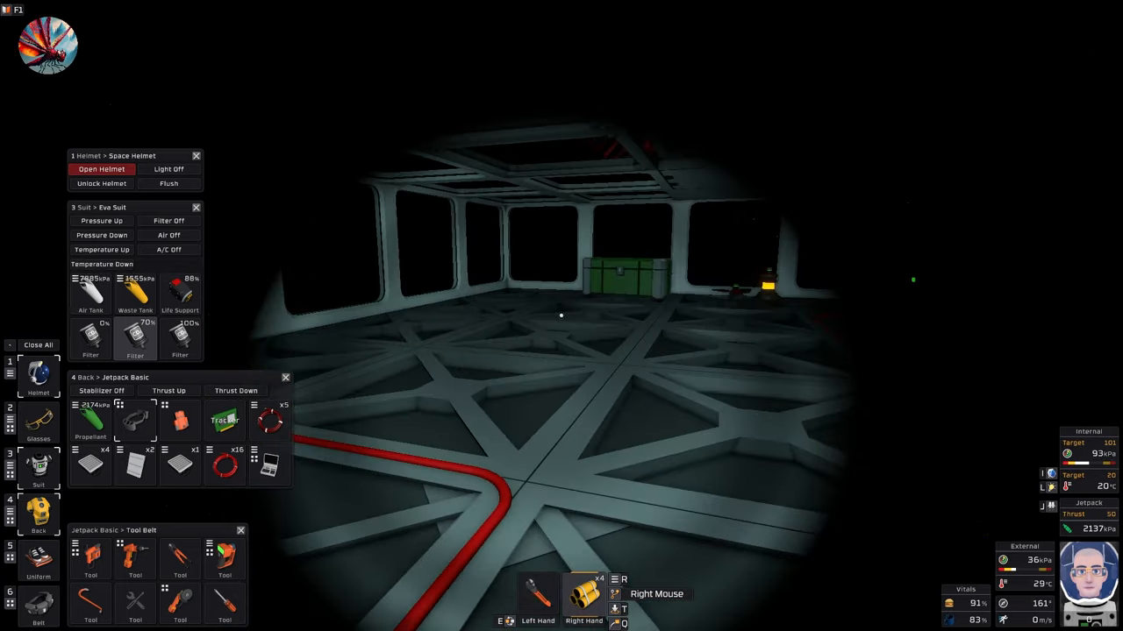
mouse_move(561, 316)
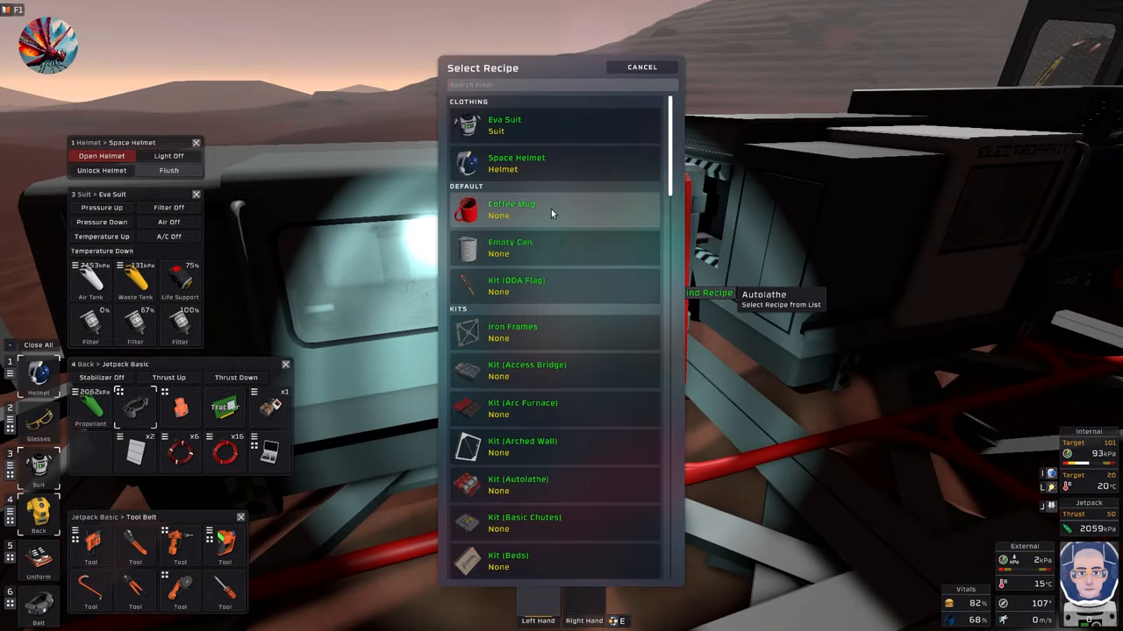
Browse the autolathe's recipe list from Clothing and Default items down to Kits.
click(642, 67)
text(s)
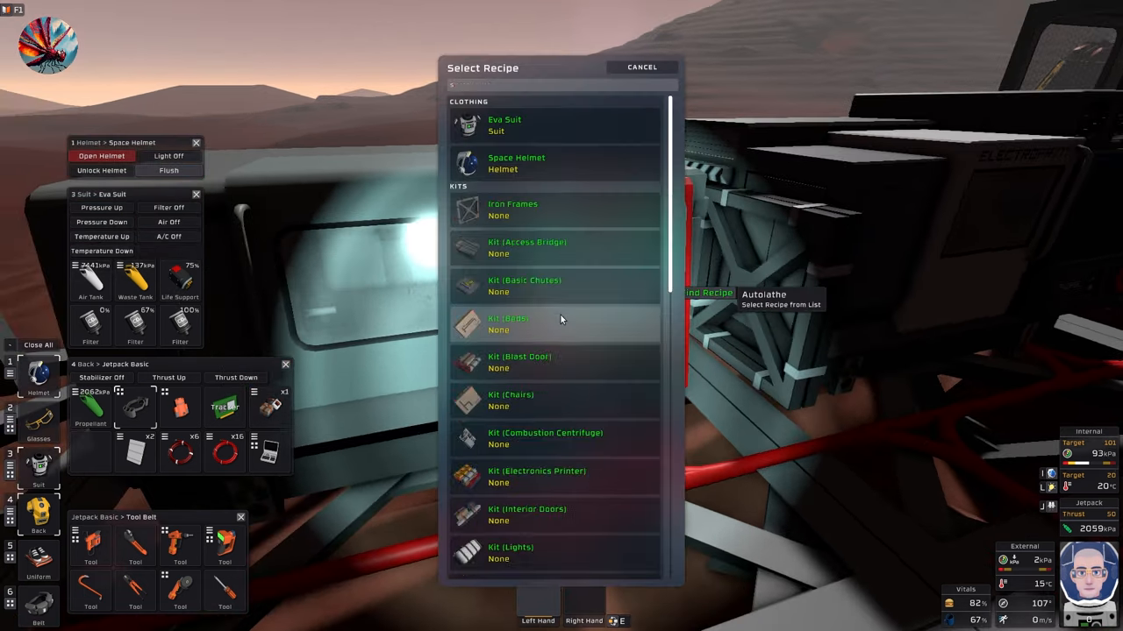
click(642, 67)
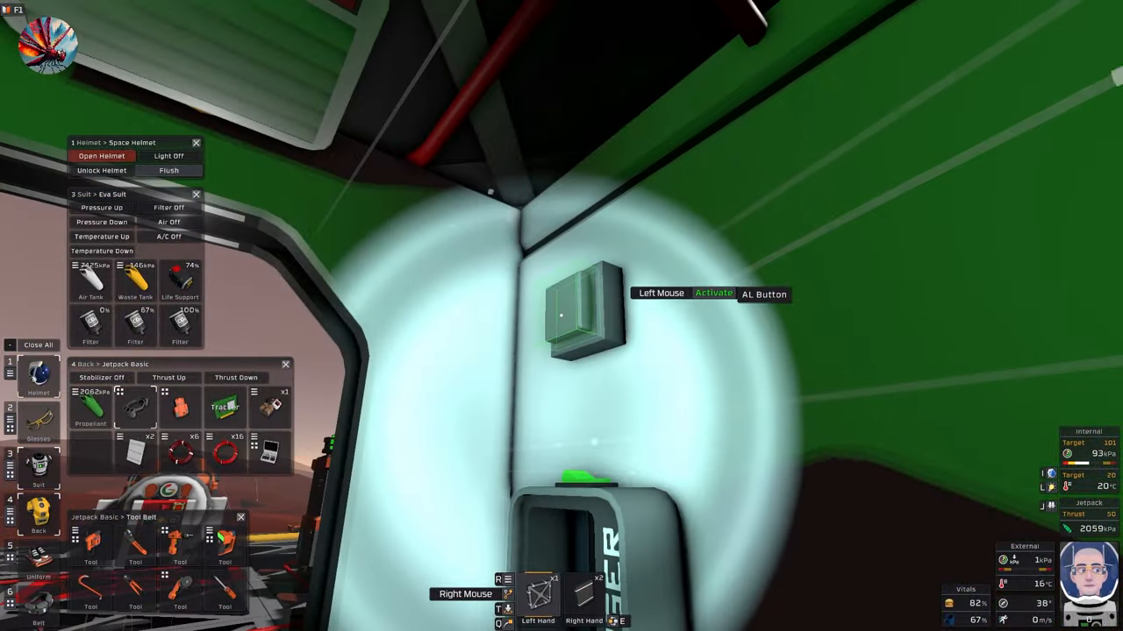
Activate the autolathe with its AL Button.
click(586, 312)
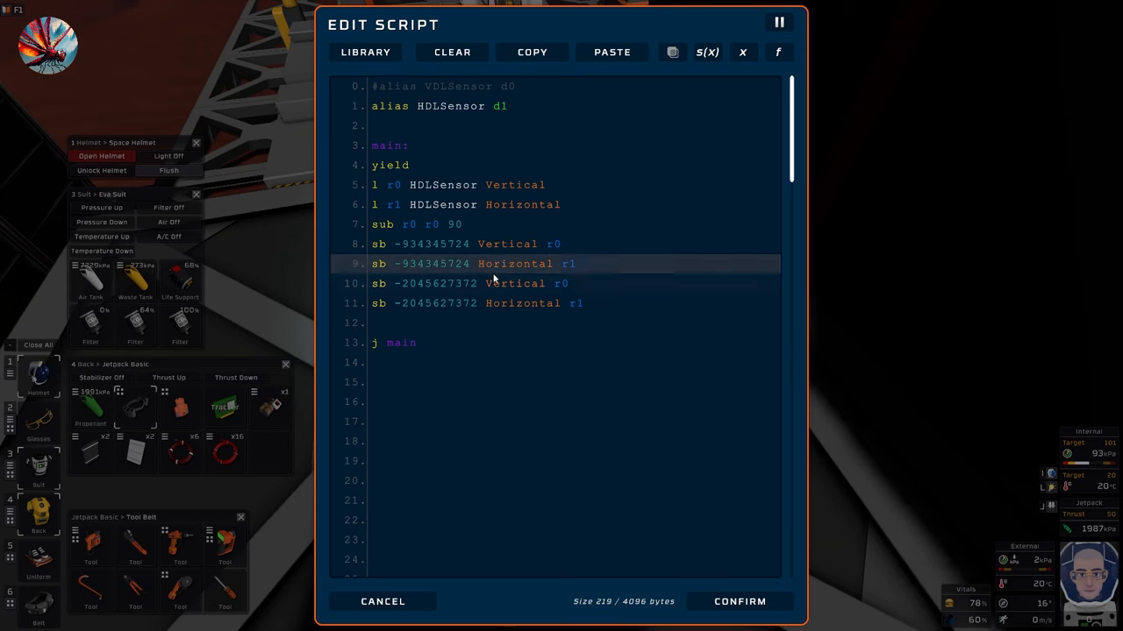
Confirm the script to close the editor, then reopen the chip's script from the IC editor.
click(406, 243)
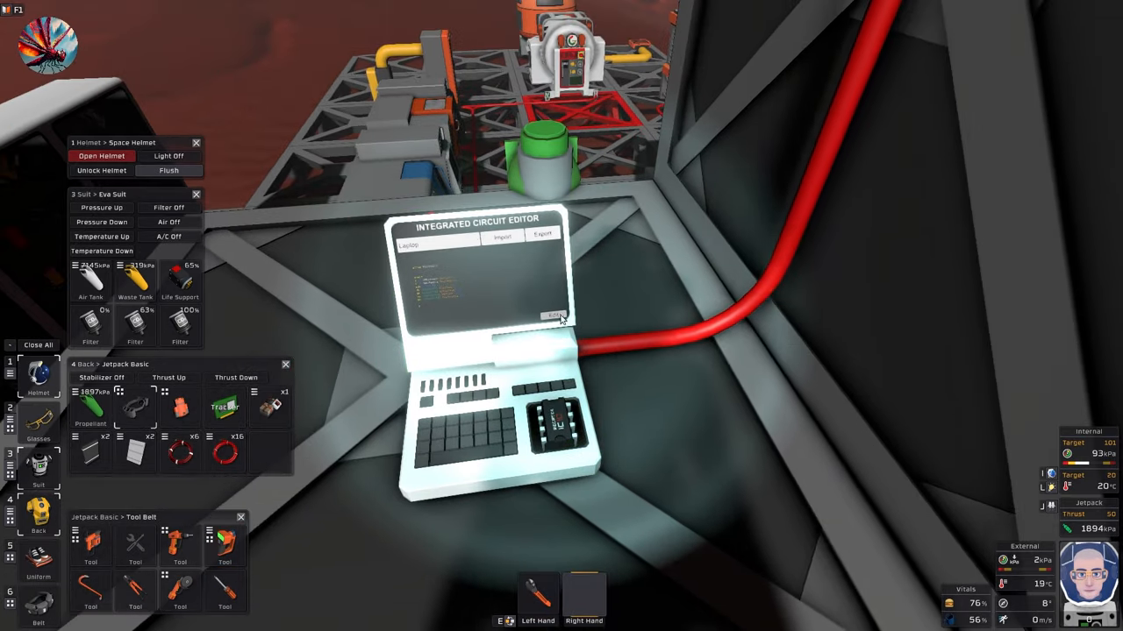
click(554, 317)
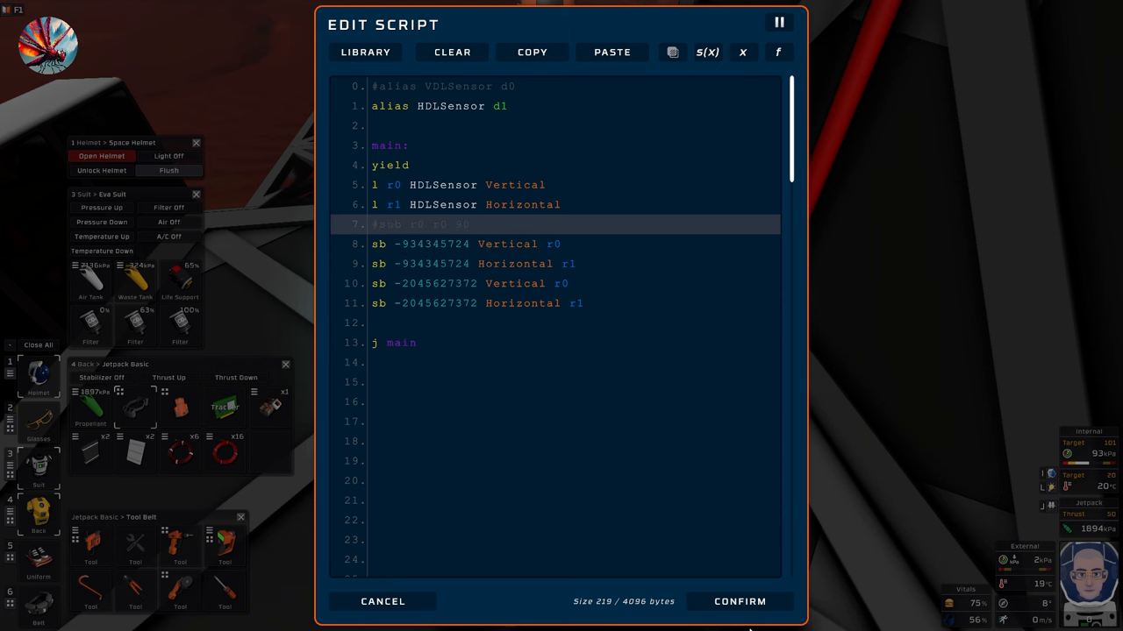
Change line 7 to 'sub r0 180 r0' so vertical is subtracted from 180, and confirm.
click(739, 601)
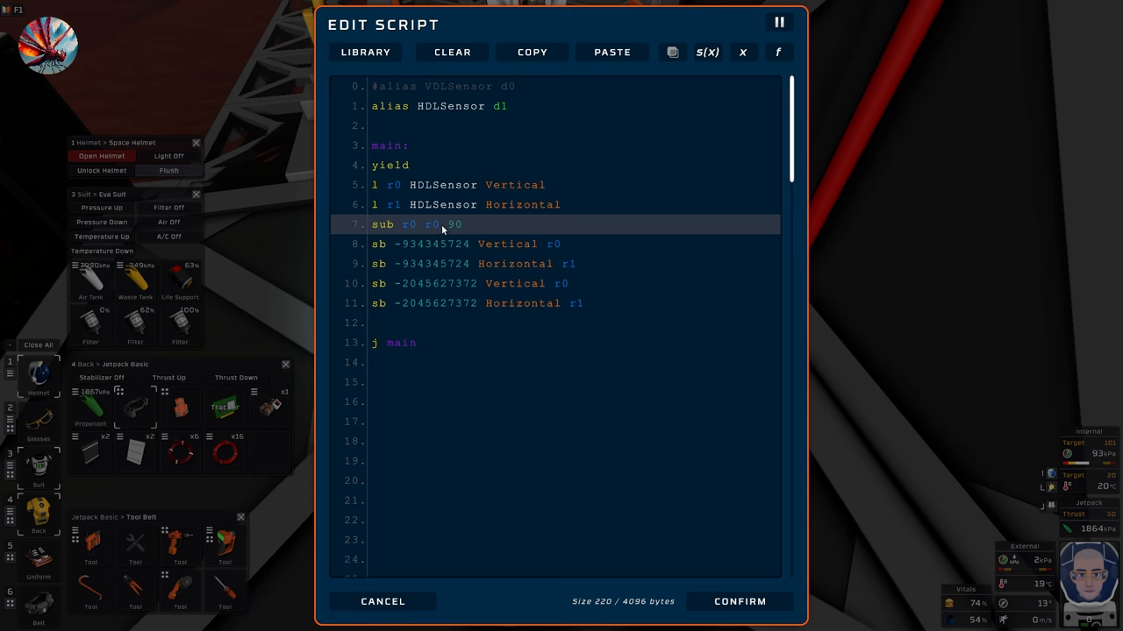
text(180)
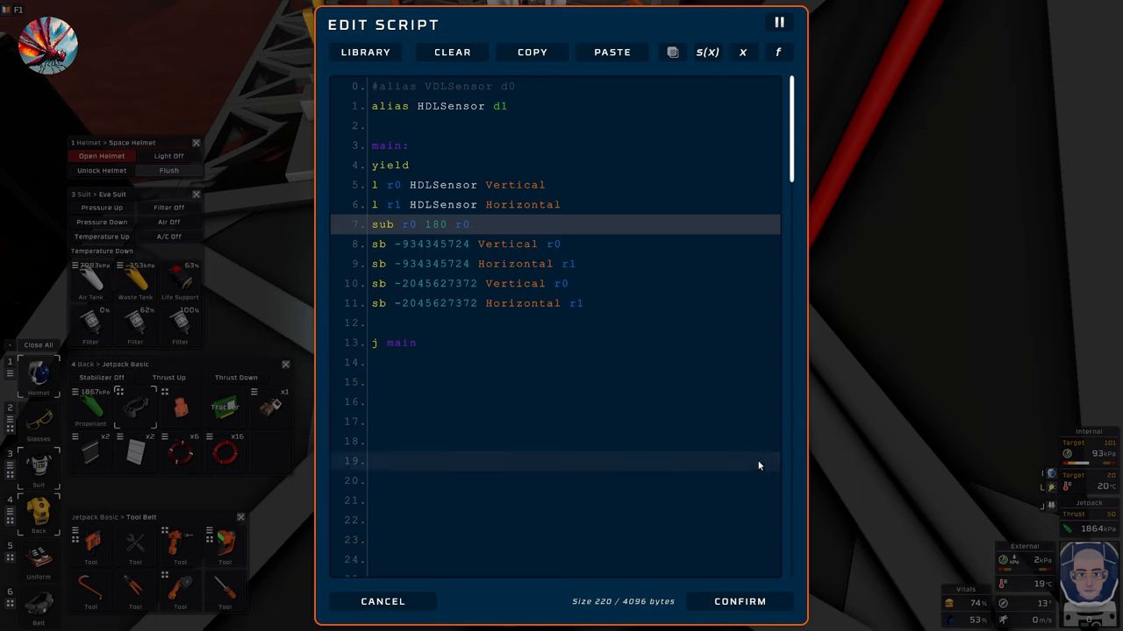
click(740, 602)
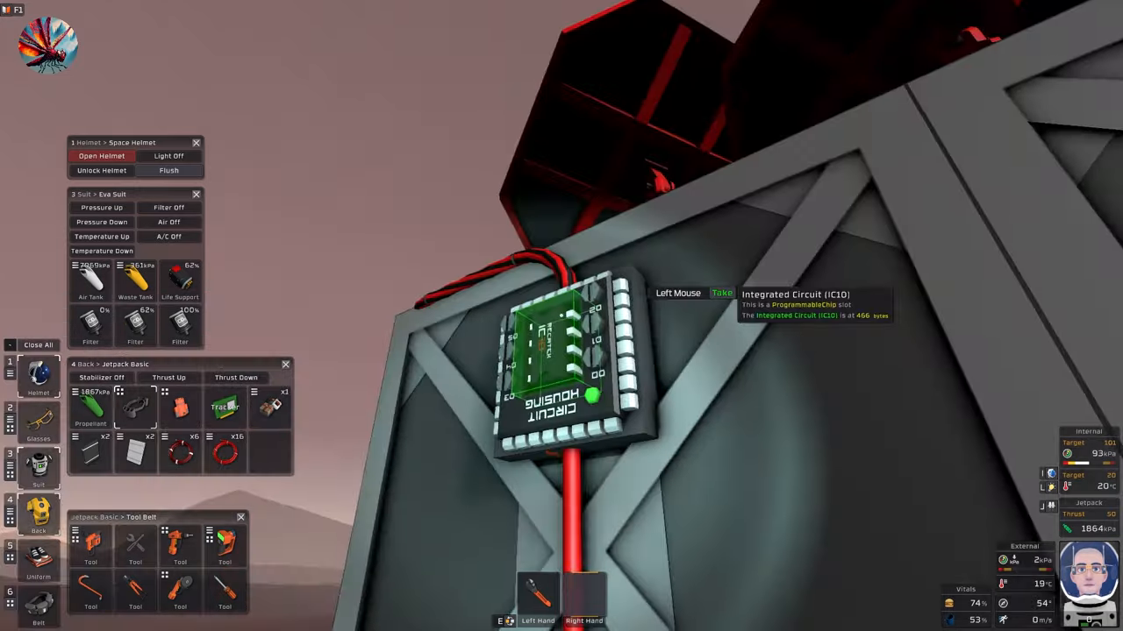
Reopen the IC10's stored script to check the updated 180-degree angle line.
click(564, 359)
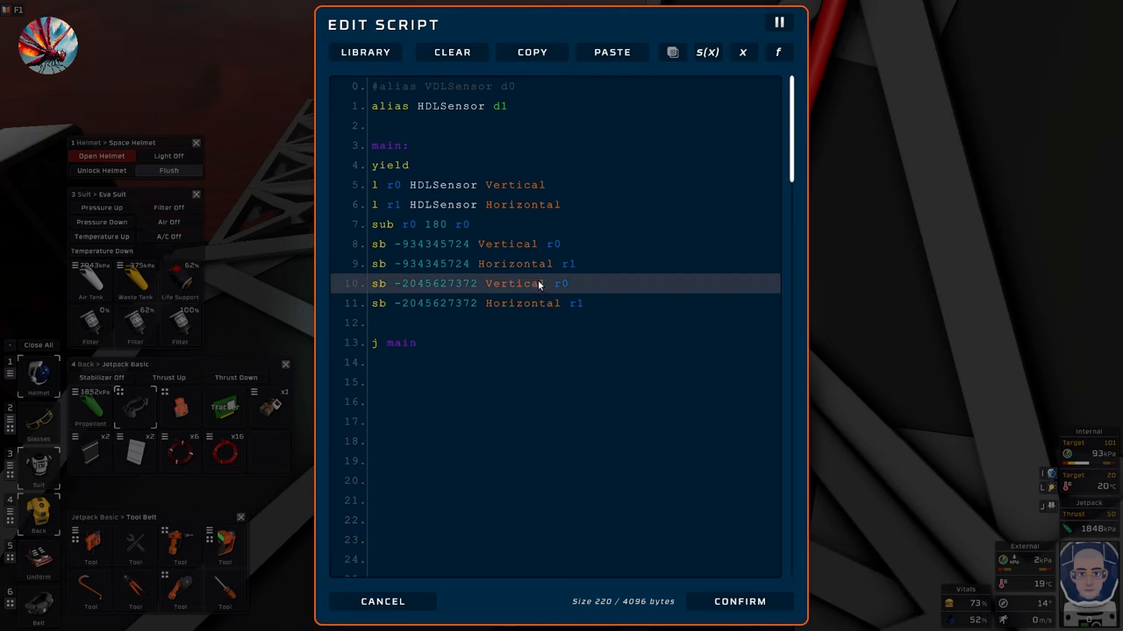
click(430, 224)
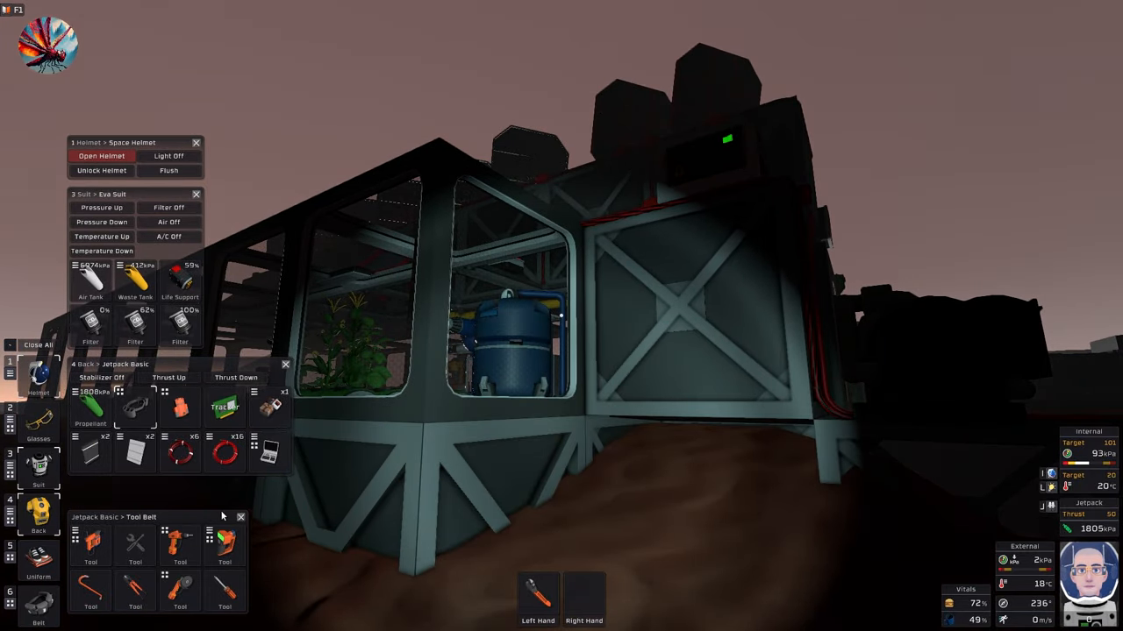
mouse_move(224, 453)
text(st)
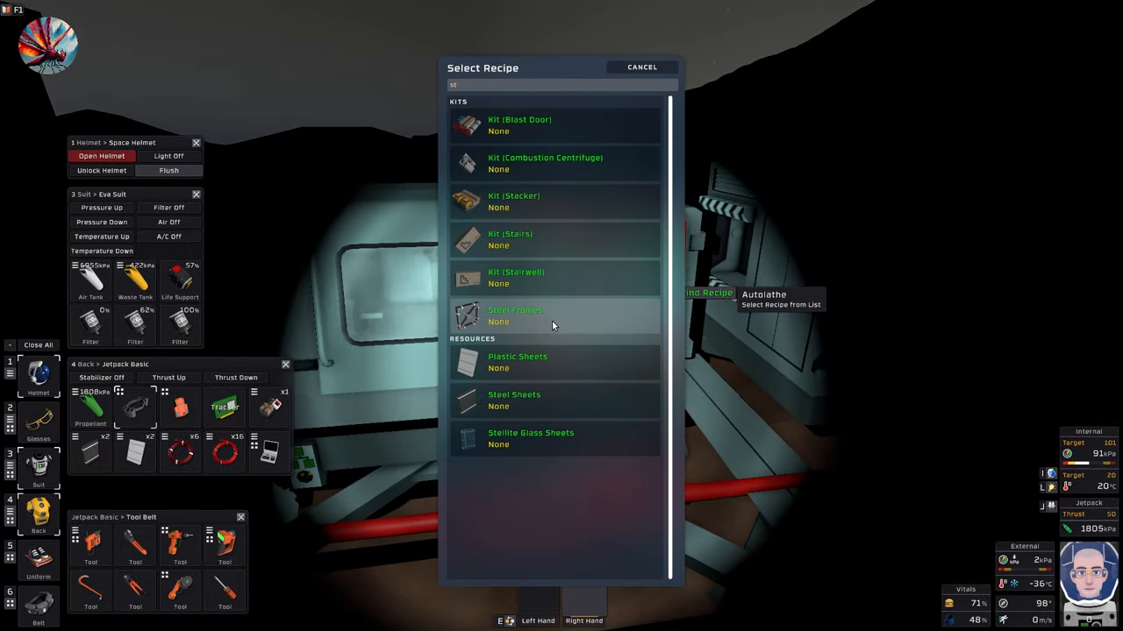
Choose a recipe from the autolathe's list before heading outside the base.
click(515, 316)
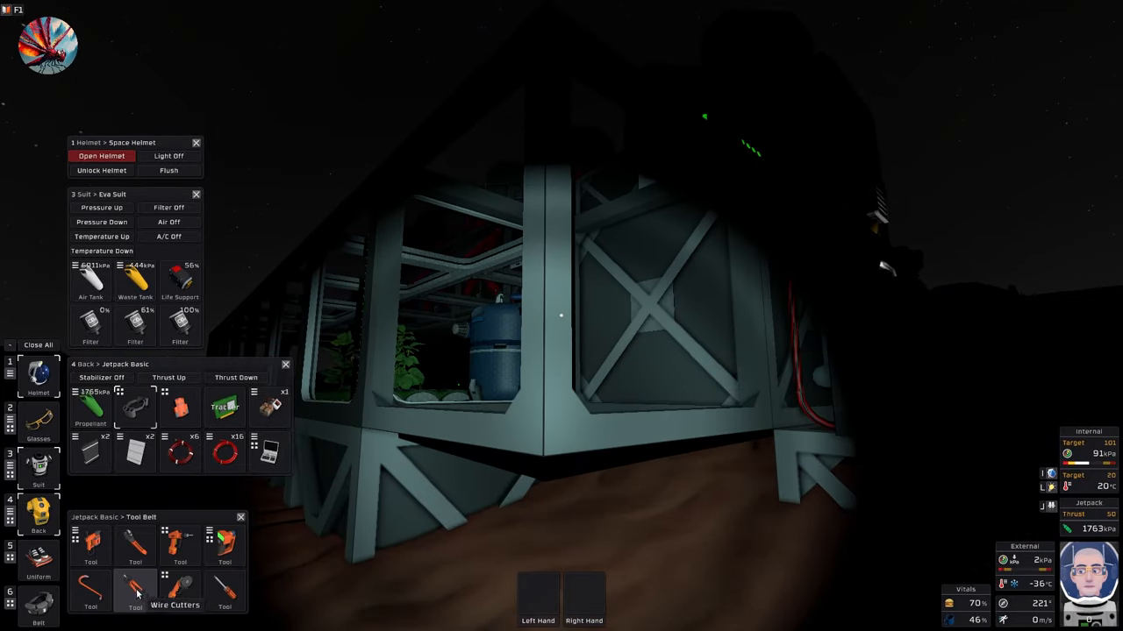
click(135, 585)
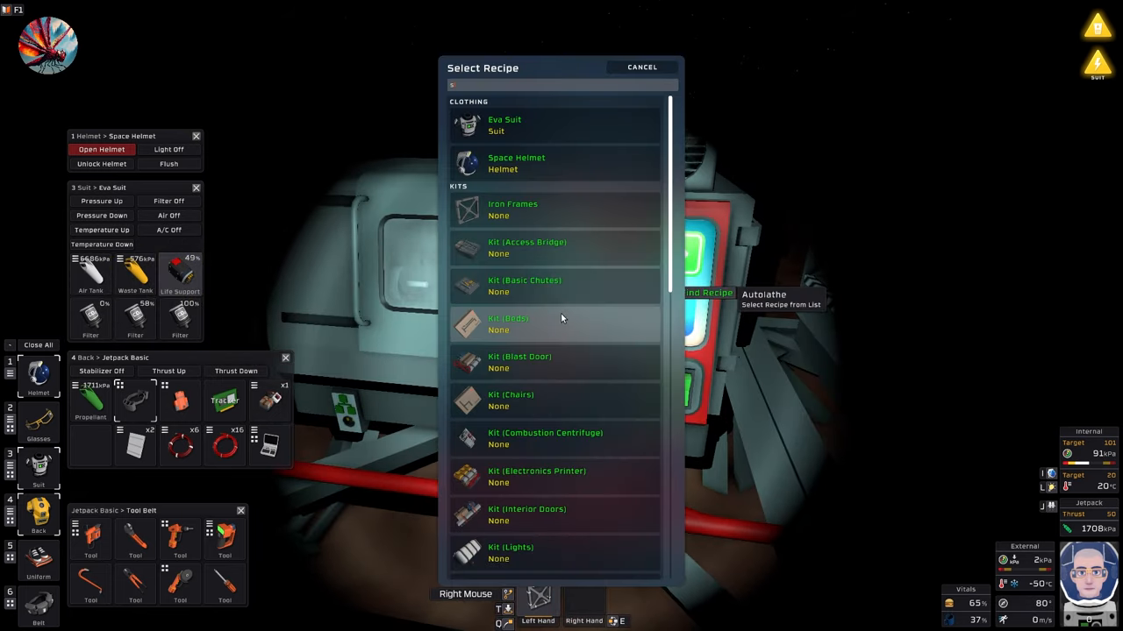
click(642, 66)
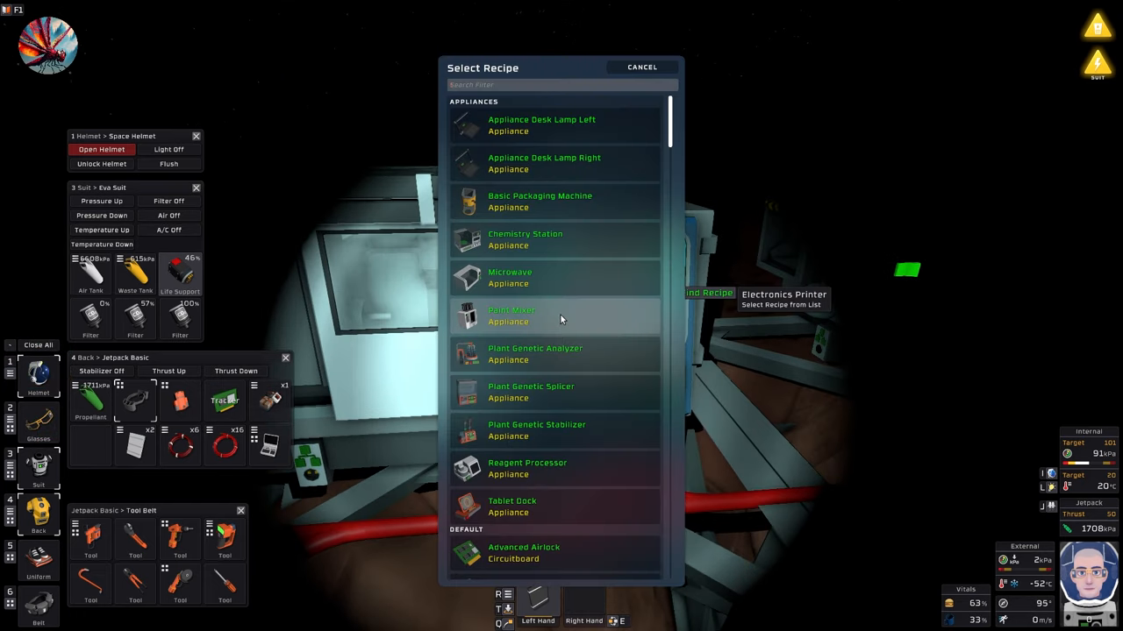
Filter the electronics printer's recipes with 'bat' to show only battery items.
text(bat)
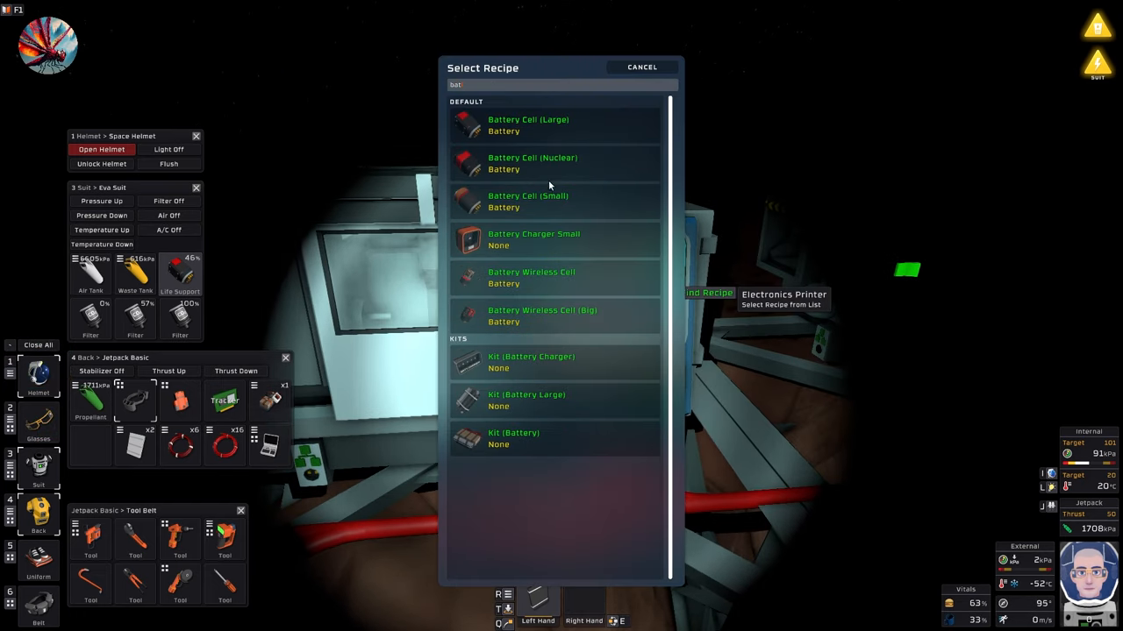
click(528, 124)
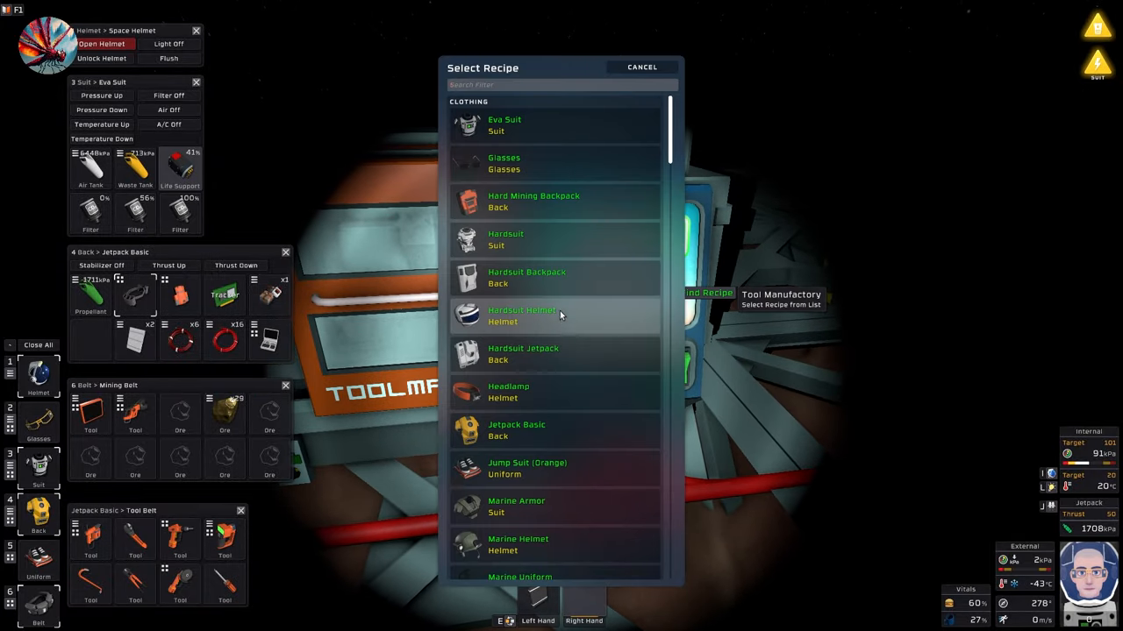
Search the tool manufactory's recipes for 'wel' to find the Arc Welder.
text(wel)
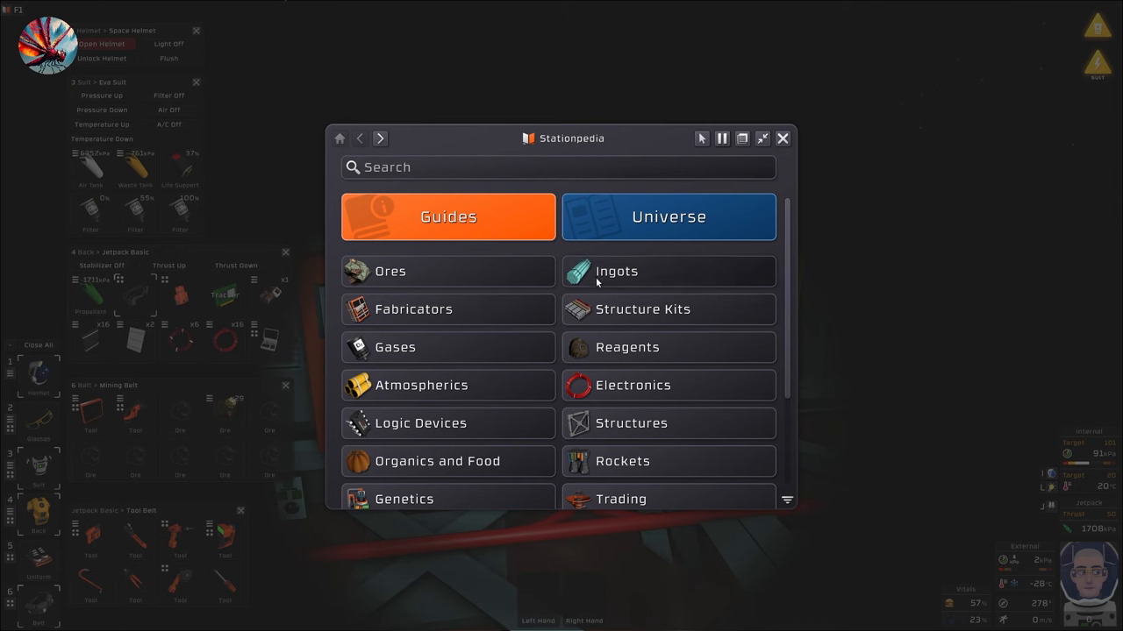
Read the Ingot (Invar) recipe under Stationpedia Ingots, then close the encyclopedia.
click(617, 270)
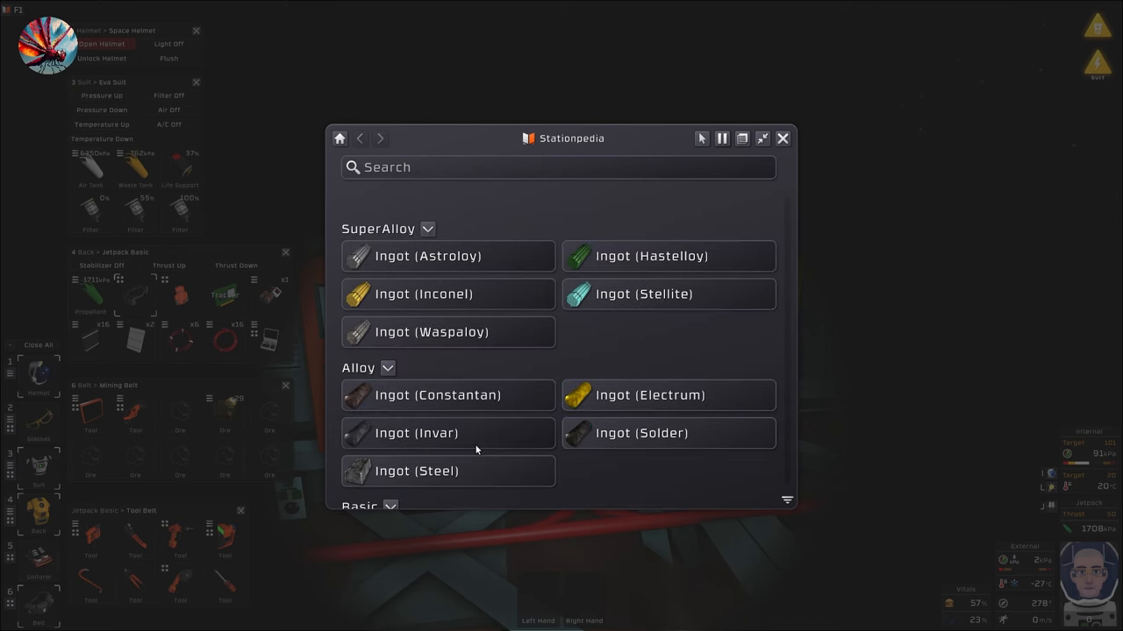
click(416, 432)
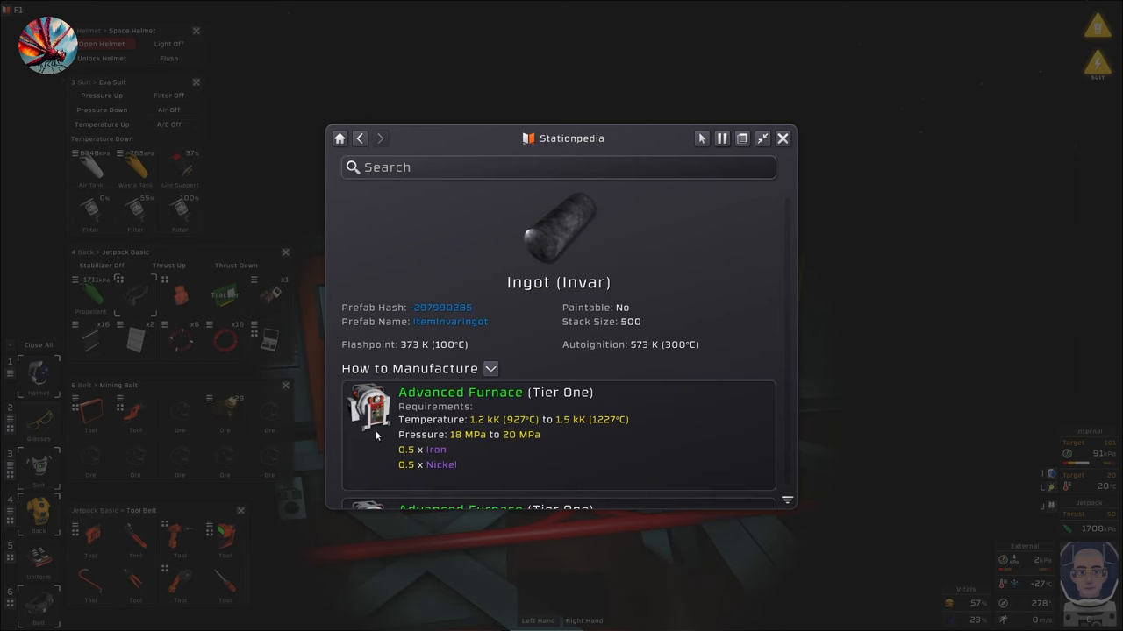
click(783, 137)
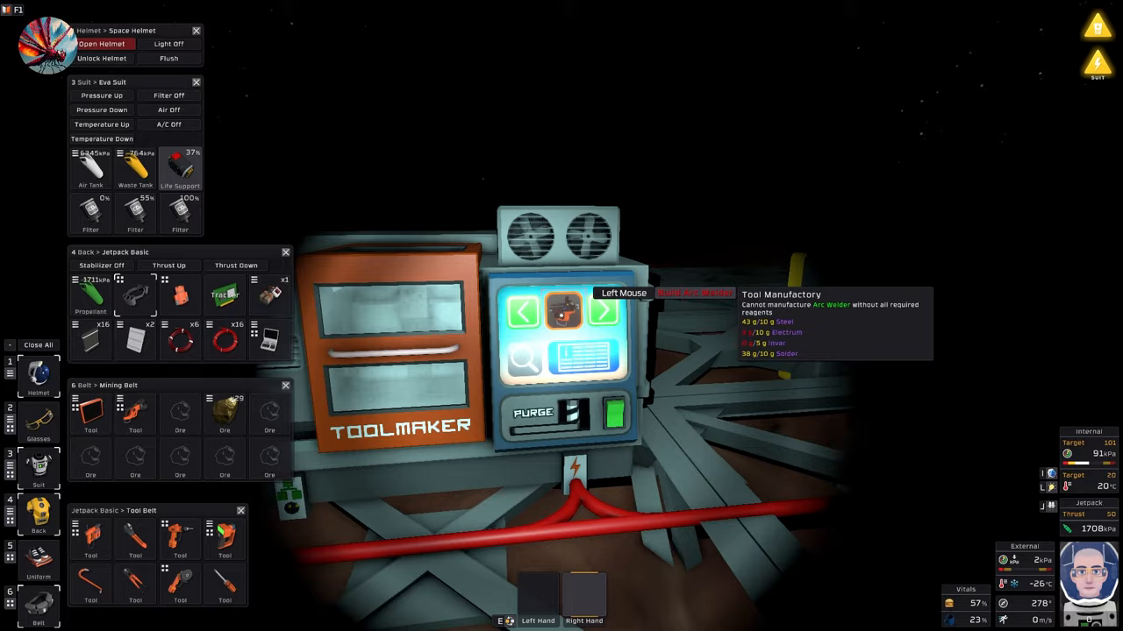